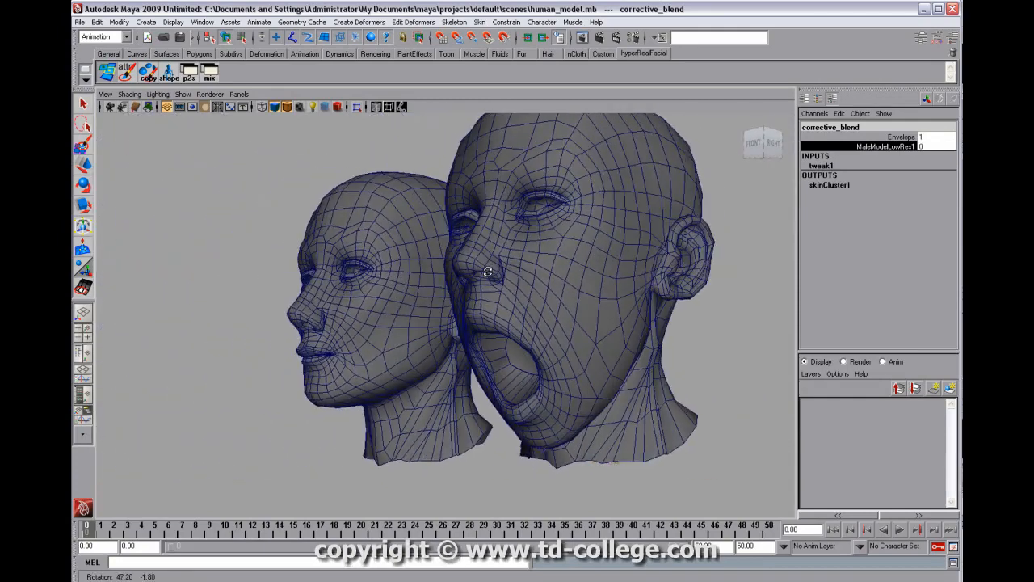
# Orbit the perspective view between frontal and three-quarter angles to look over both heads
pyautogui.moveTo(489, 271); pyautogui.dragTo(583, 281)
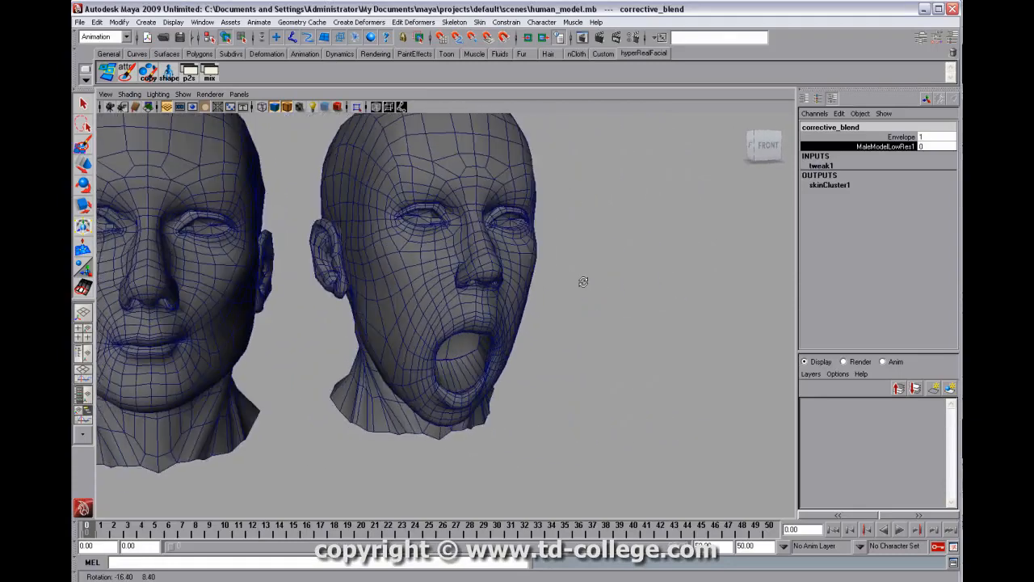
pyautogui.moveTo(584, 281); pyautogui.dragTo(531, 277)
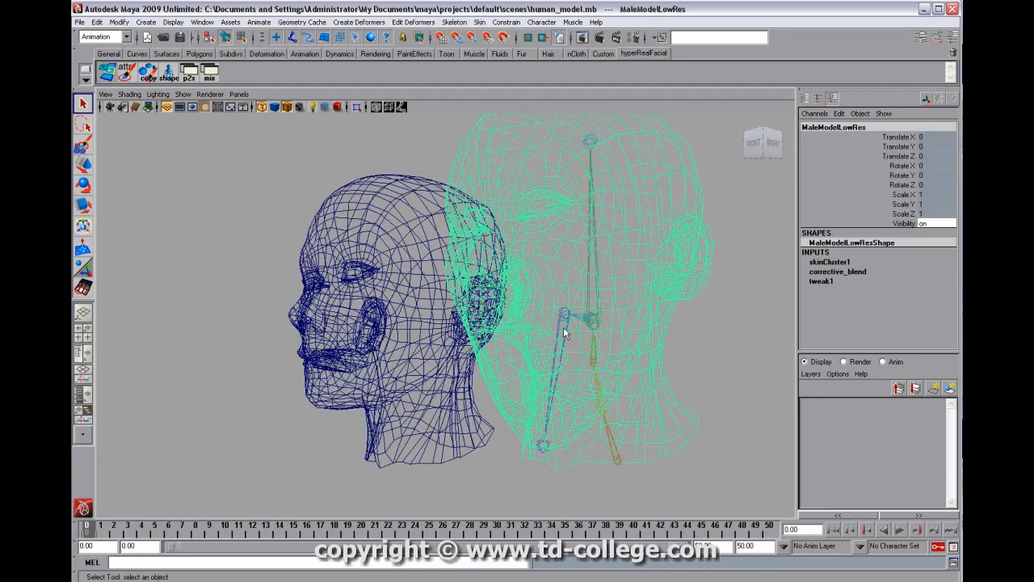
# Select the jaw joint and rotate it about 42 degrees on Z to open the mouth wide
pyautogui.click(566, 332)
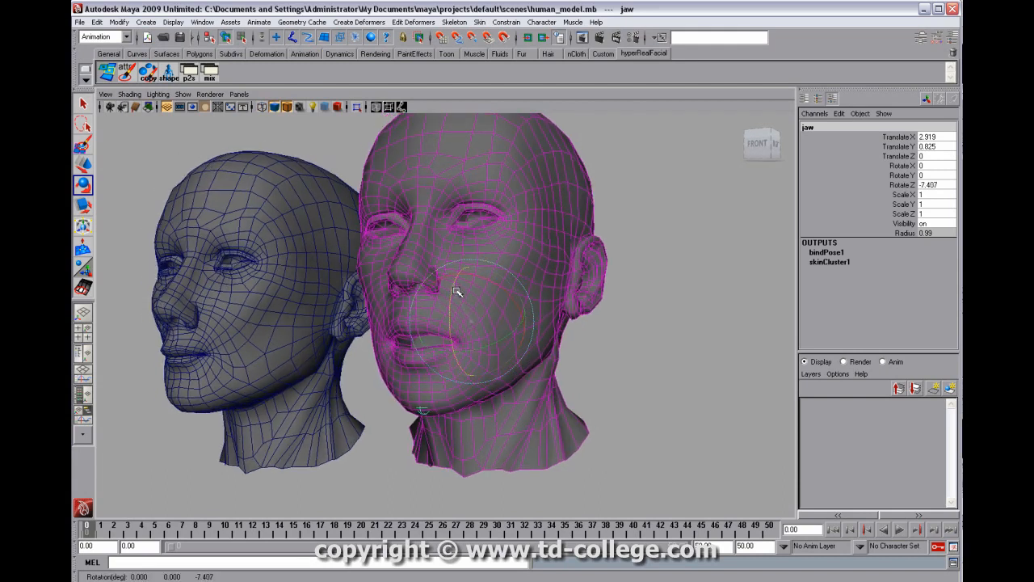
pyautogui.moveTo(458, 291); pyautogui.dragTo(461, 315)
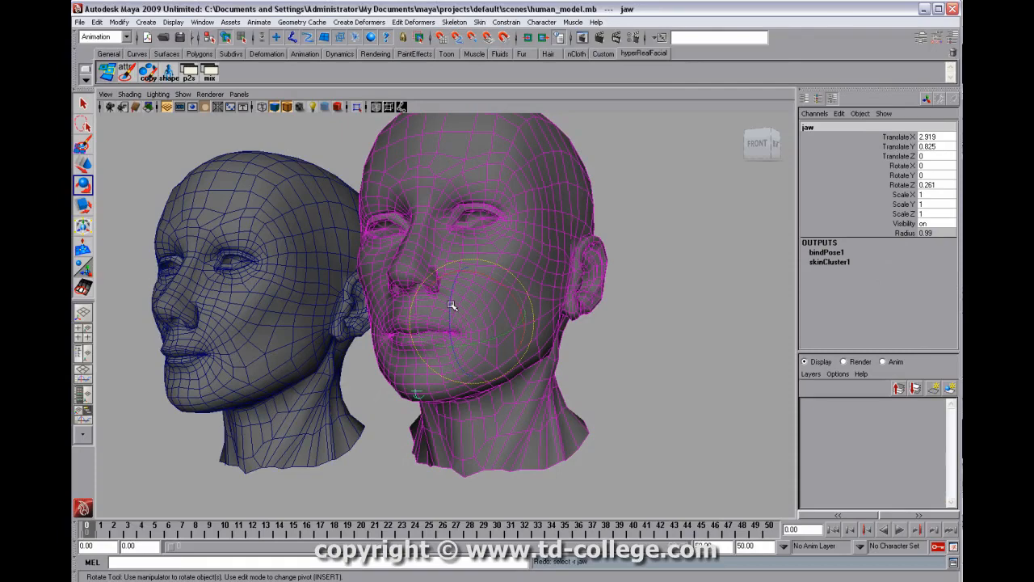
pyautogui.moveTo(453, 306); pyautogui.dragTo(466, 329)
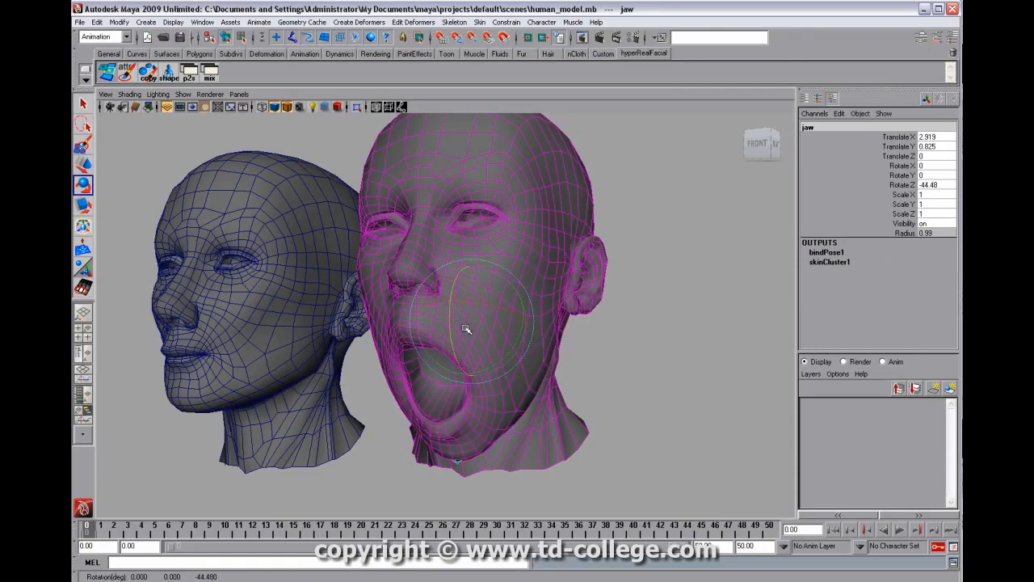
pyautogui.moveTo(485, 323); pyautogui.dragTo(469, 320)
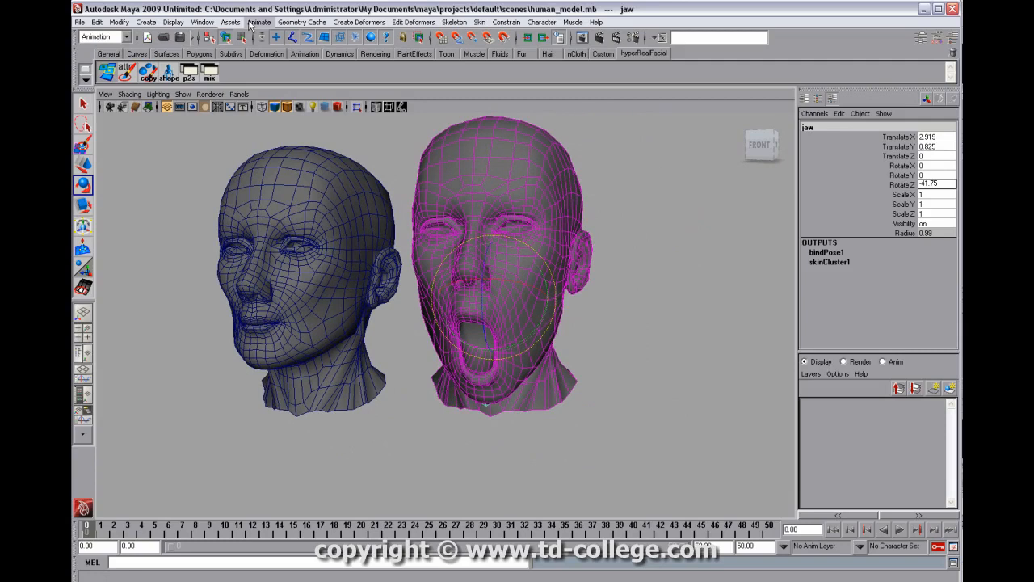
# Bring up the Set Driven Key window from the Animate menu, with the jaw as driven
pyautogui.click(260, 22)
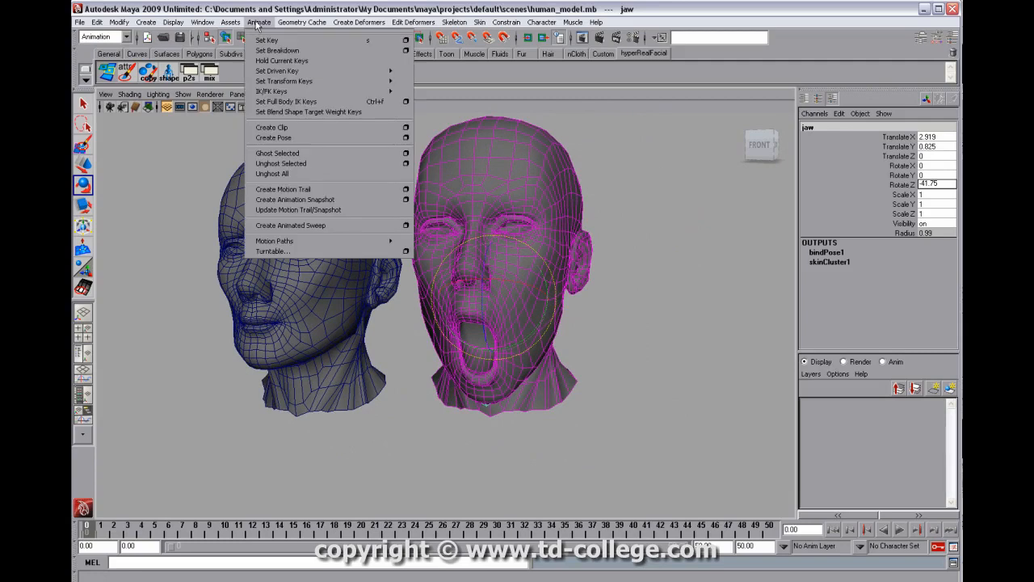
pyautogui.moveTo(277, 71)
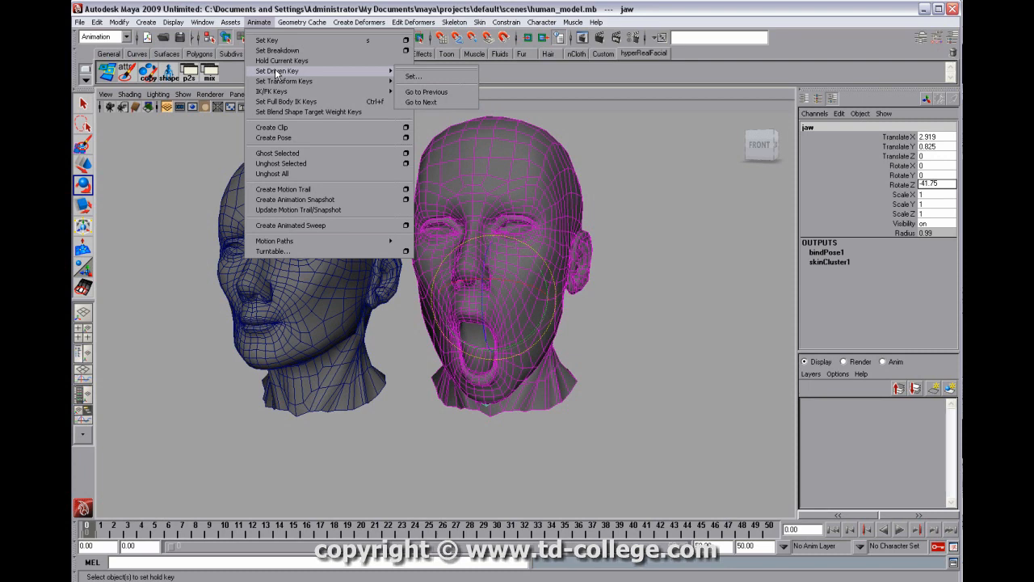
pyautogui.click(413, 76)
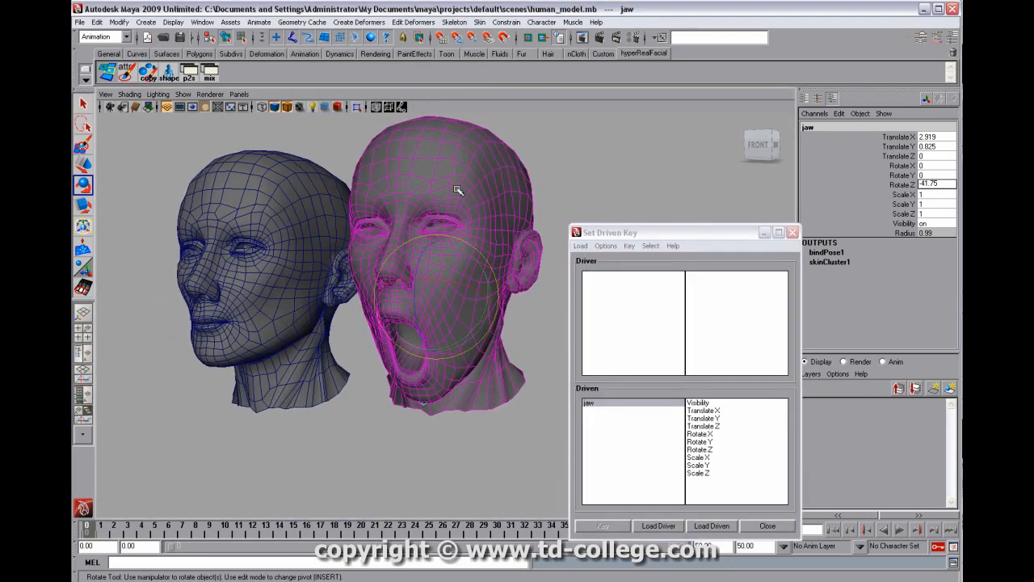
pyautogui.moveTo(719, 428)
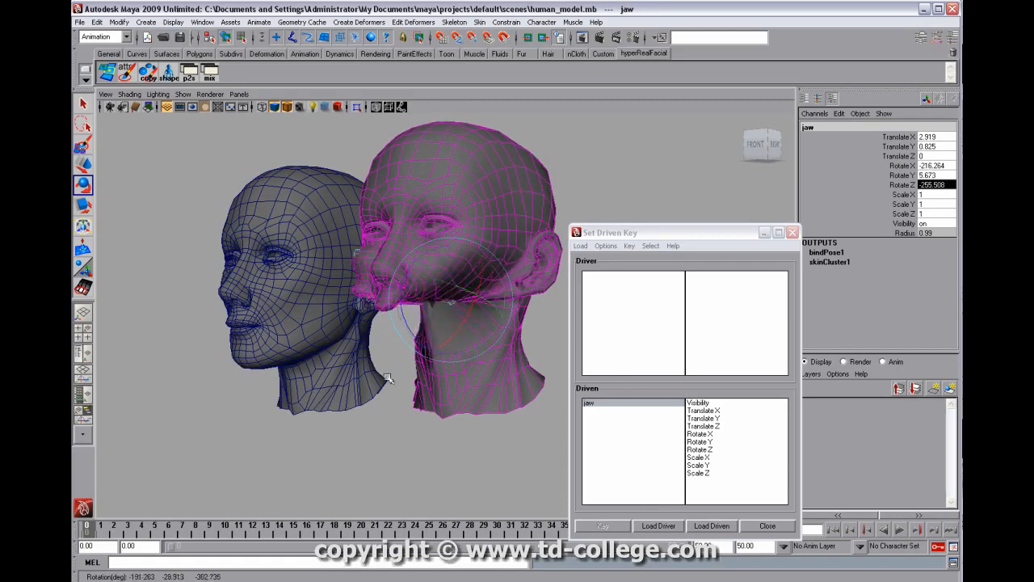
# Rotate the jaw closed, then back about 42 degrees to the wide-open pose
pyautogui.moveTo(388, 378); pyautogui.dragTo(445, 354)
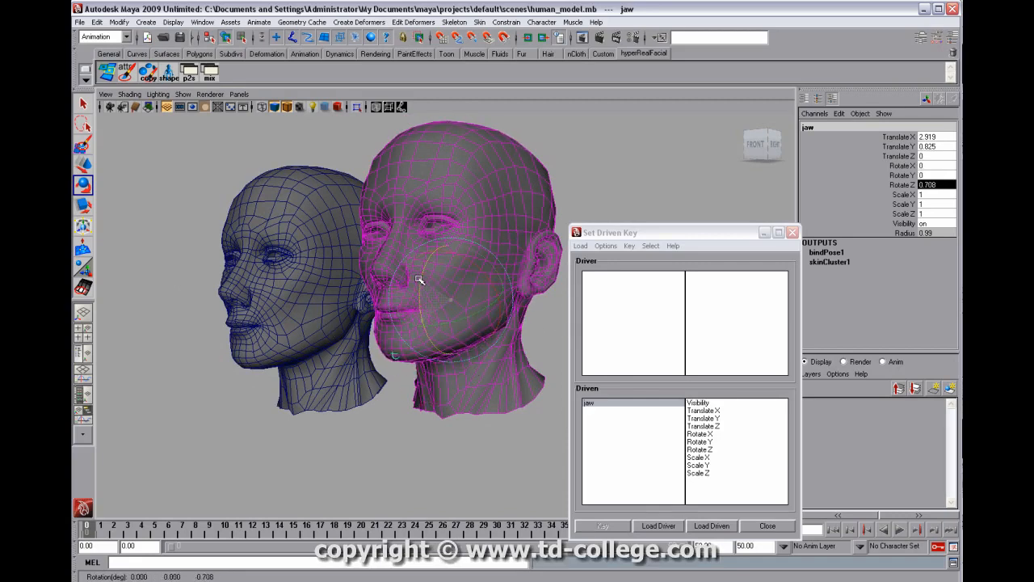
pyautogui.moveTo(418, 279); pyautogui.dragTo(451, 219)
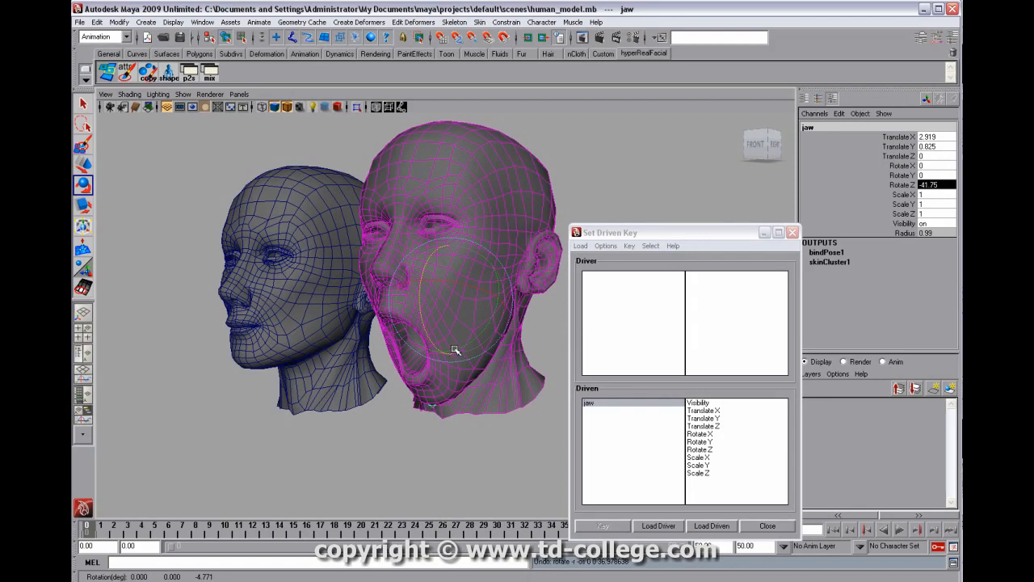
pyautogui.moveTo(455, 350); pyautogui.dragTo(439, 254)
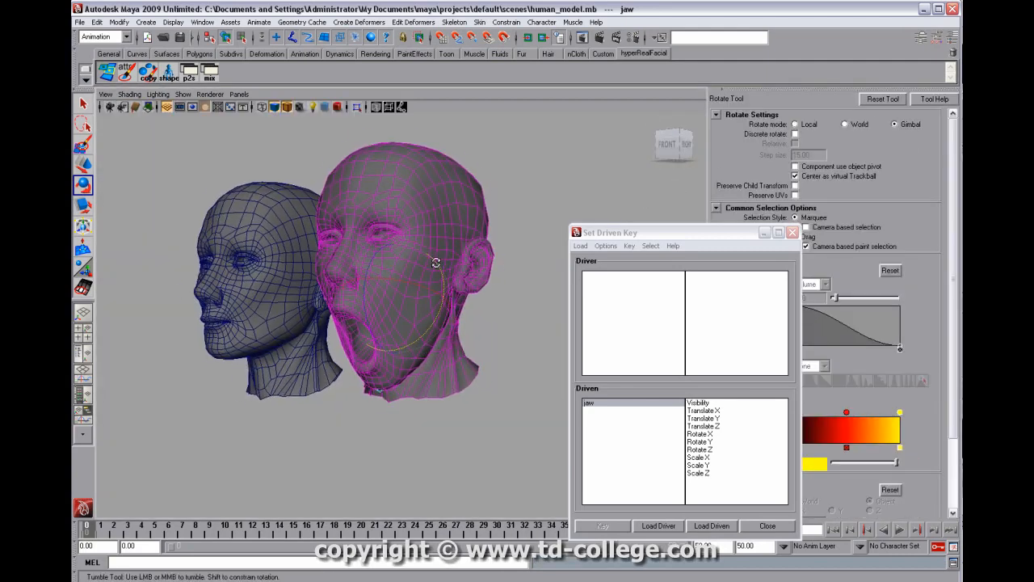
pyautogui.moveTo(437, 262); pyautogui.dragTo(431, 276)
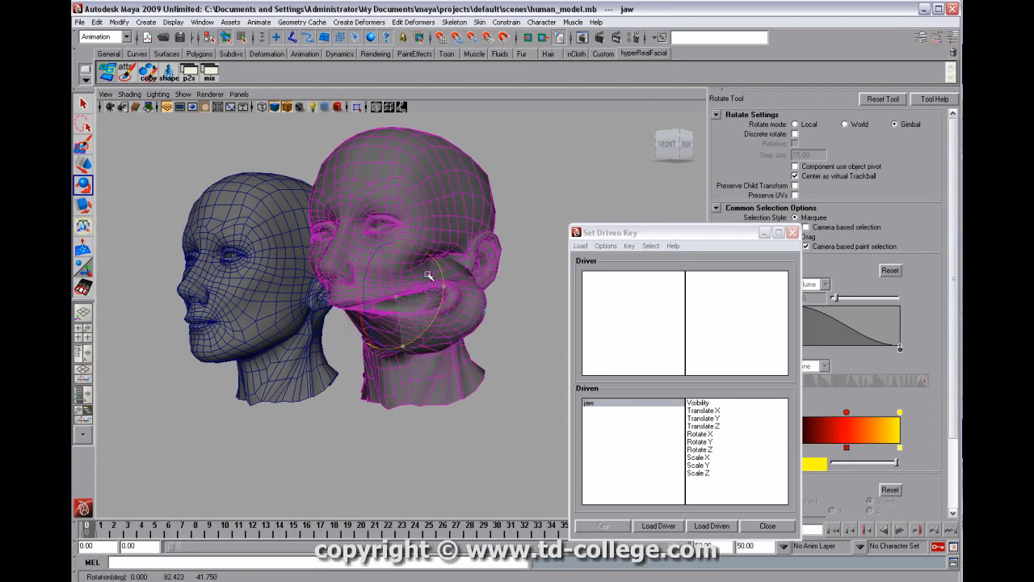
pyautogui.moveTo(428, 275); pyautogui.dragTo(367, 332)
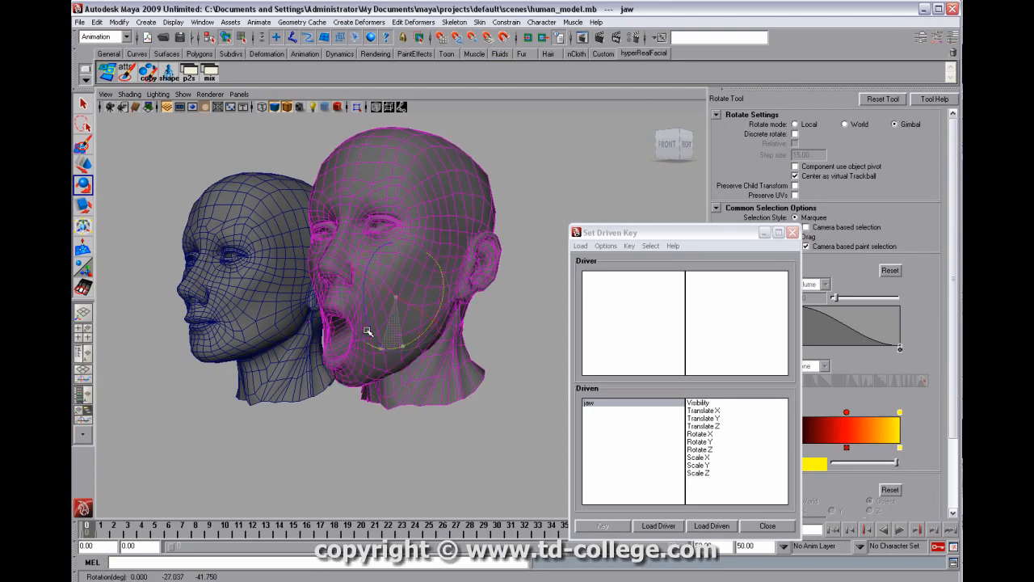
pyautogui.moveTo(368, 332); pyautogui.dragTo(303, 301)
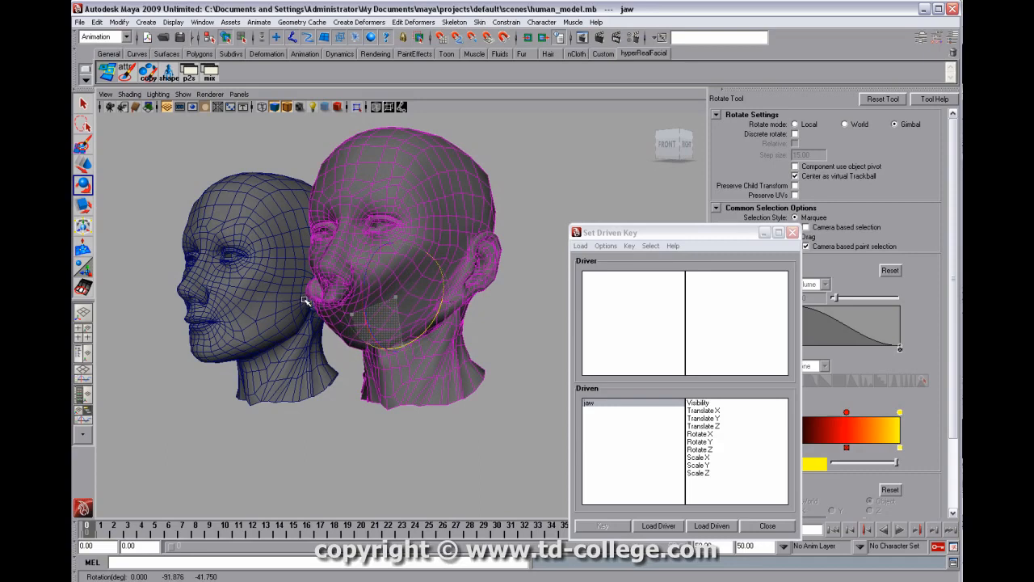
pyautogui.moveTo(303, 299); pyautogui.dragTo(310, 321)
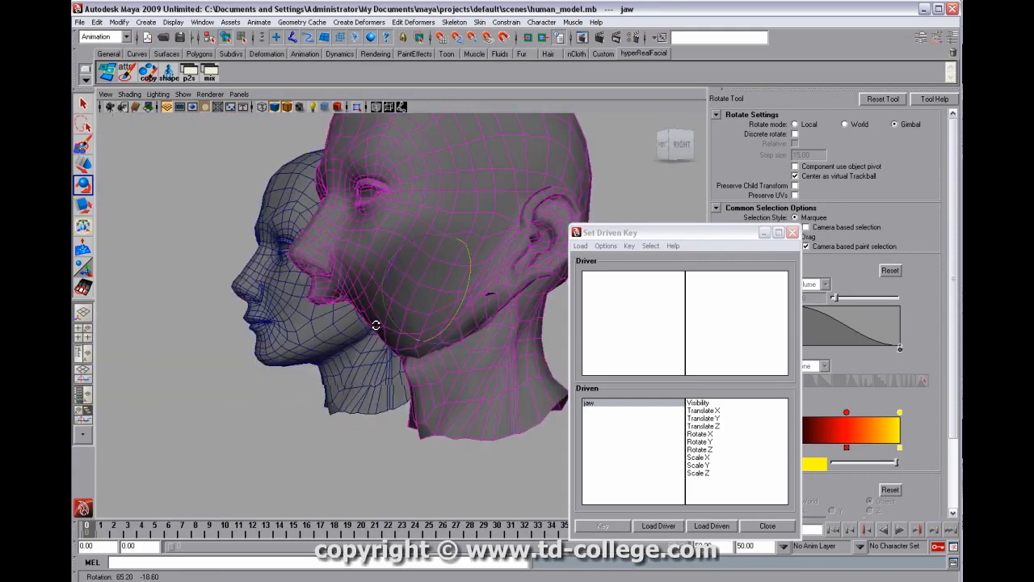
pyautogui.moveTo(376, 326); pyautogui.dragTo(433, 267)
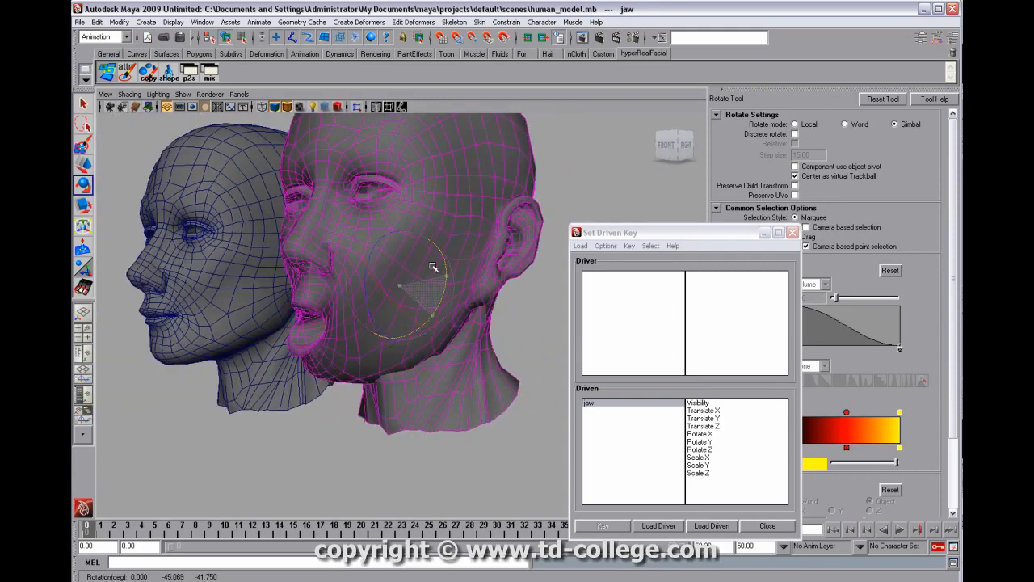
pyautogui.moveTo(432, 267); pyautogui.dragTo(364, 225)
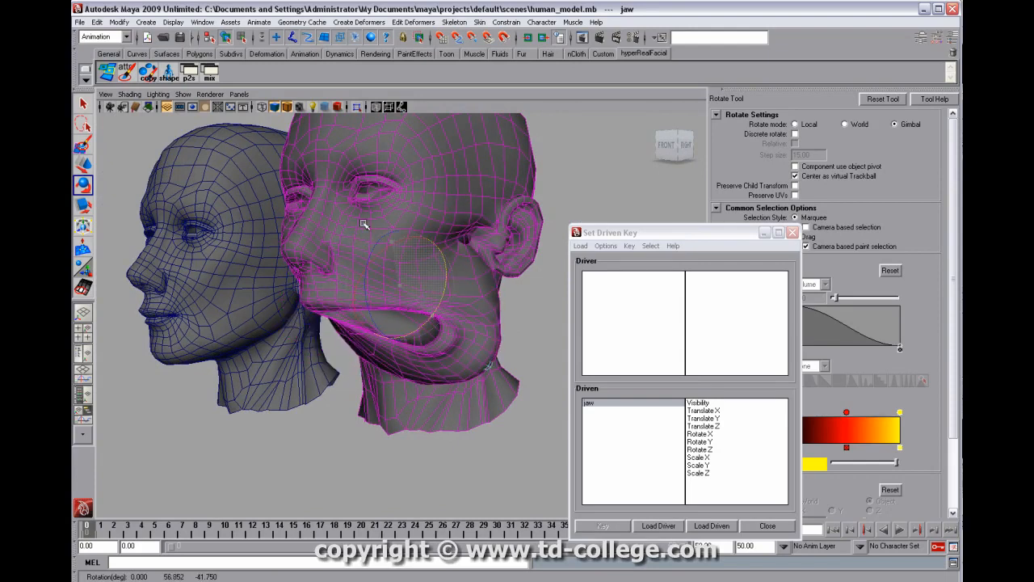
pyautogui.moveTo(364, 224); pyautogui.dragTo(379, 248)
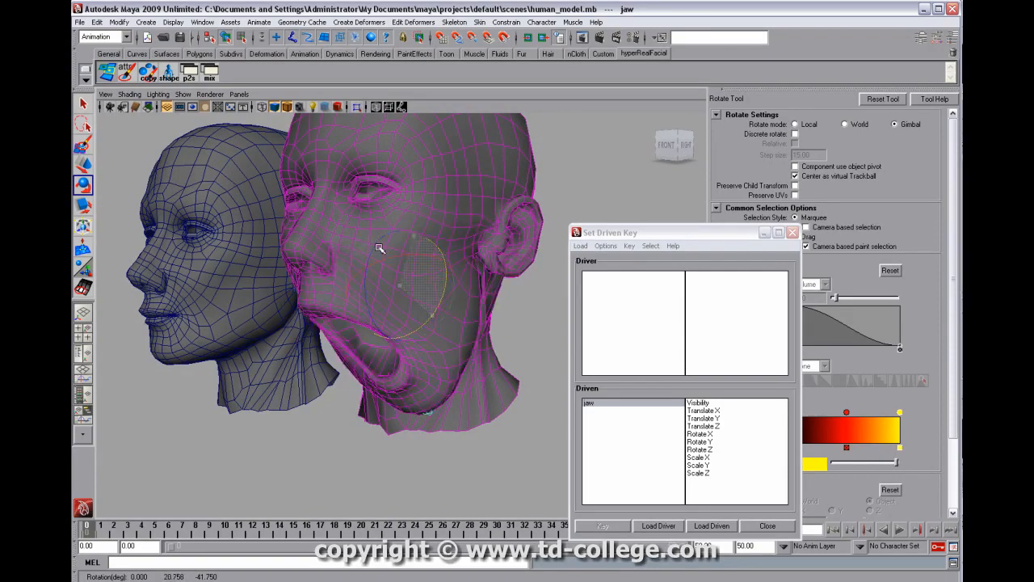
pyautogui.moveTo(381, 248); pyautogui.dragTo(387, 283)
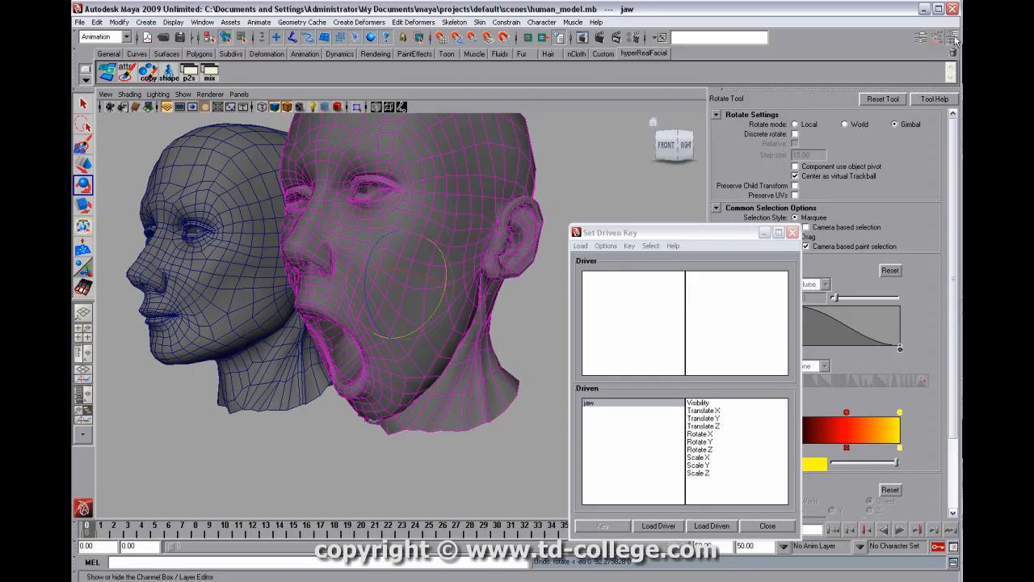
# Show the Channel Box and rotate the jaw to Rotate Z -41.75, mouth wide open
pyautogui.click(953, 38)
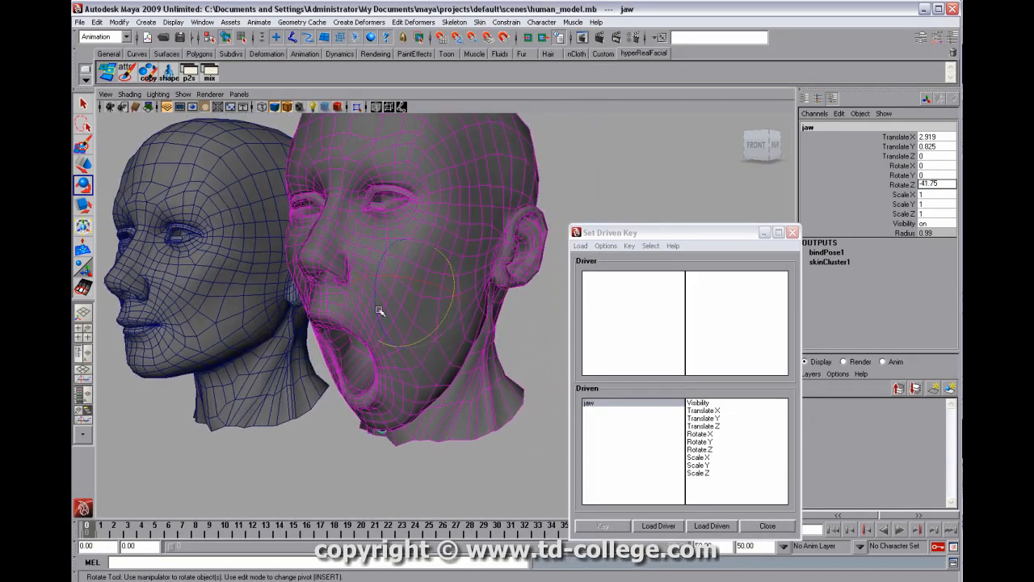
pyautogui.moveTo(379, 312); pyautogui.dragTo(404, 295)
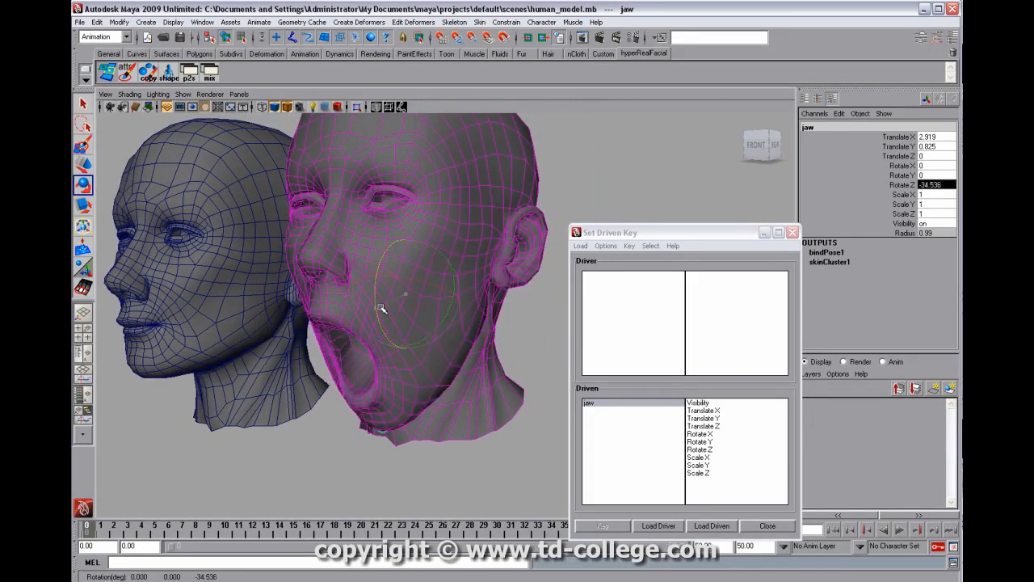
pyautogui.moveTo(382, 309); pyautogui.dragTo(476, 339)
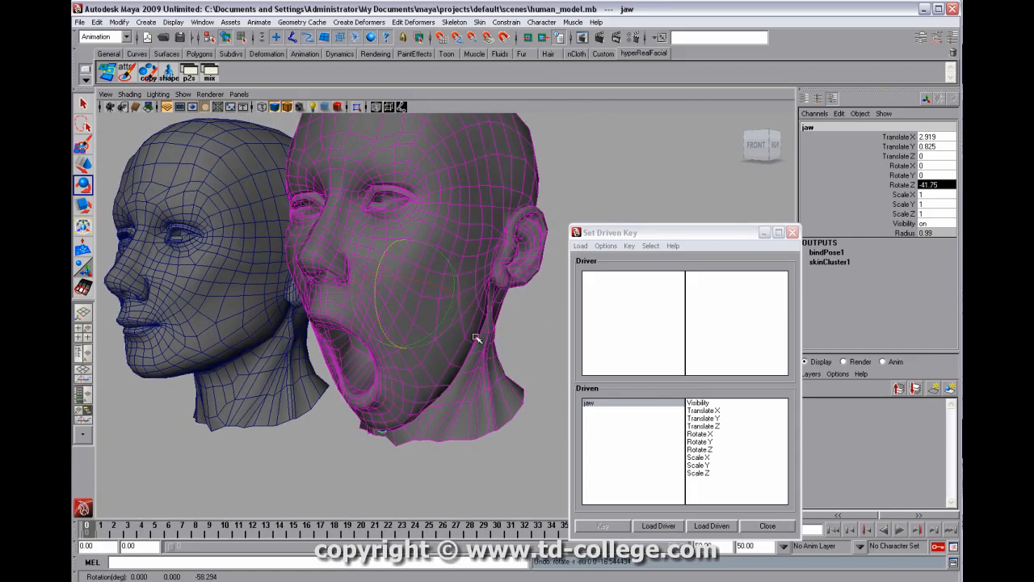
pyautogui.moveTo(816, 310)
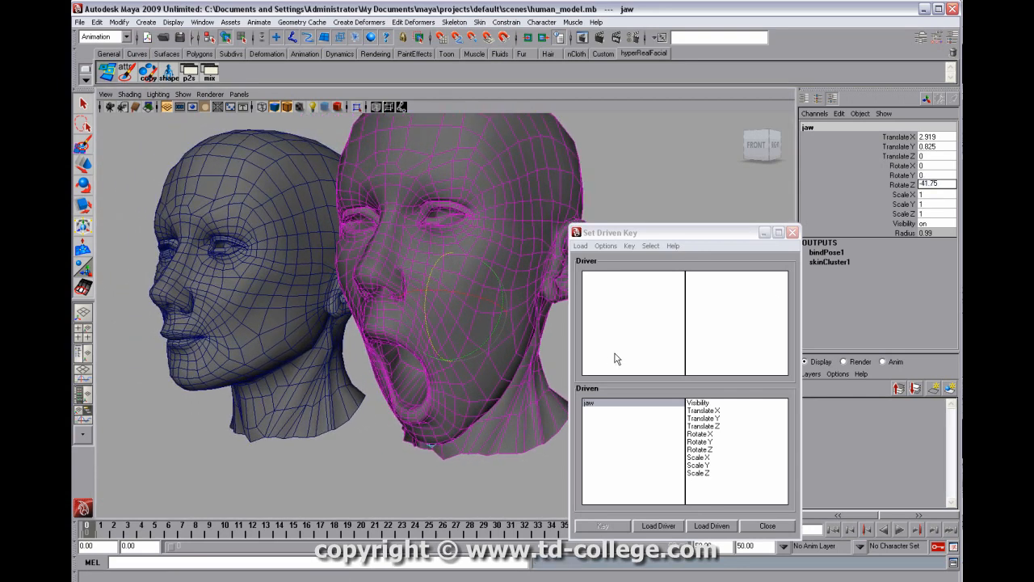
# Load the jaw as driver with Rotate Z, then select corrective_blend and the head mesh
pyautogui.click(657, 525)
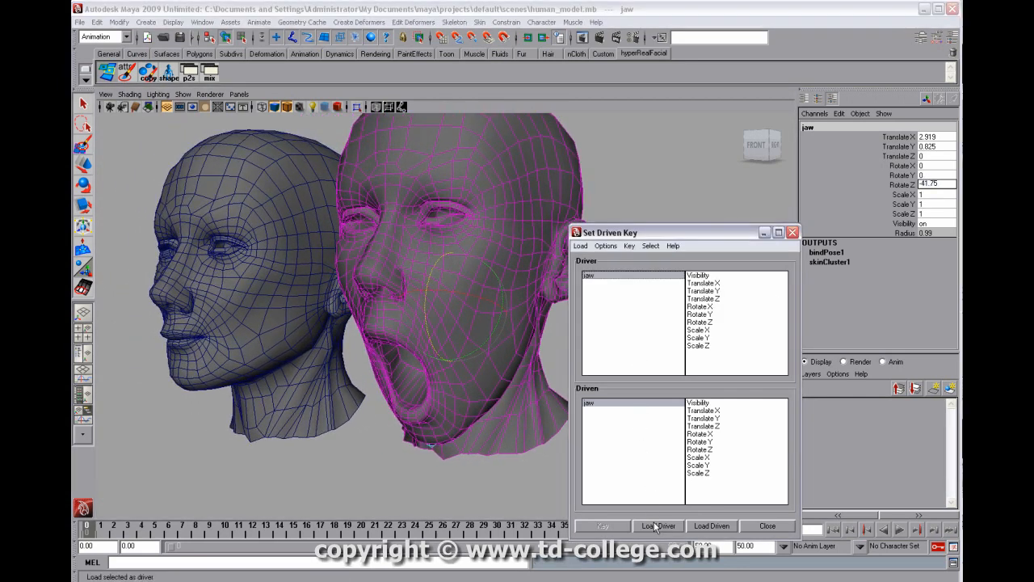
pyautogui.click(700, 322)
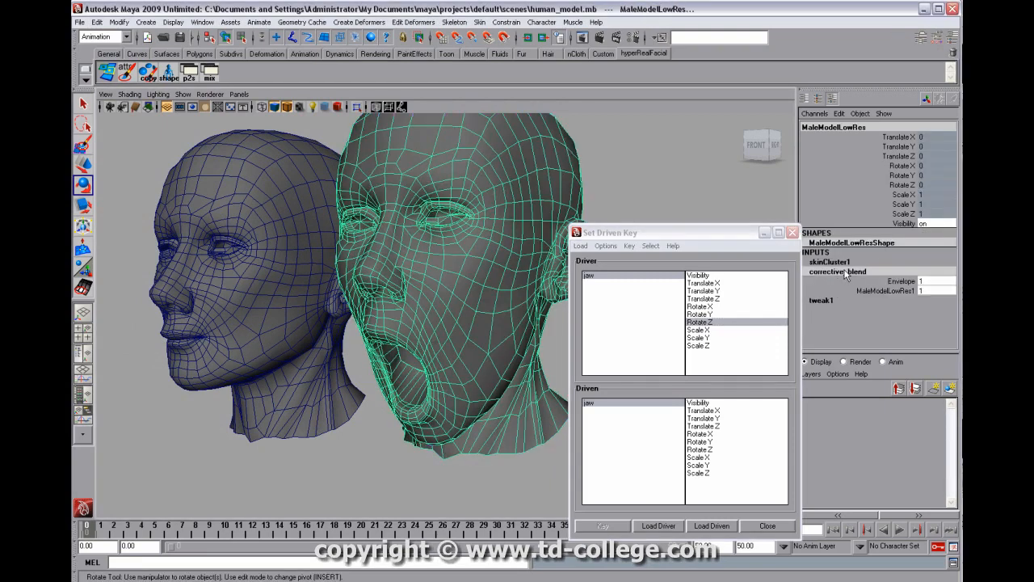
pyautogui.click(837, 271)
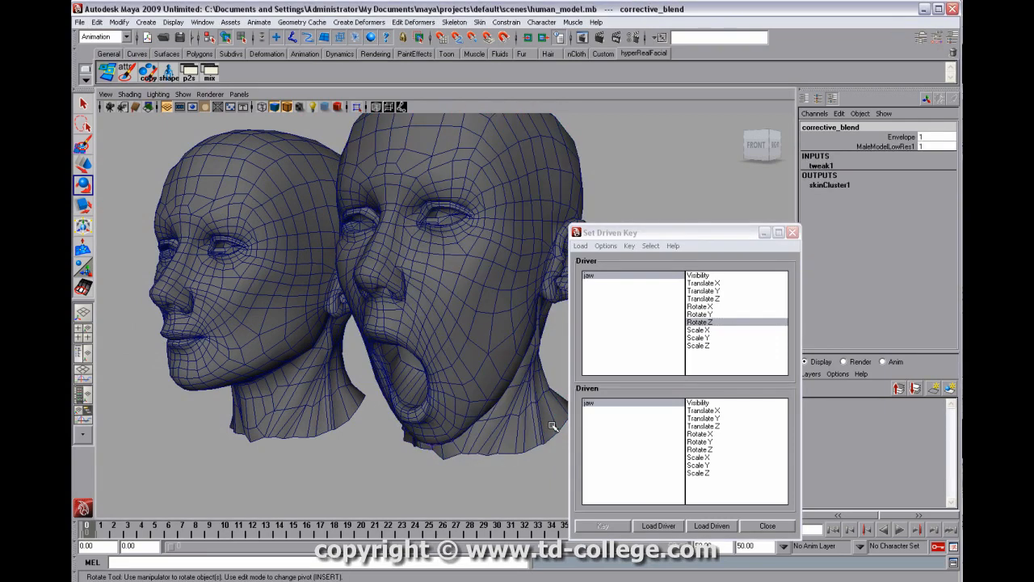
pyautogui.moveTo(879, 133)
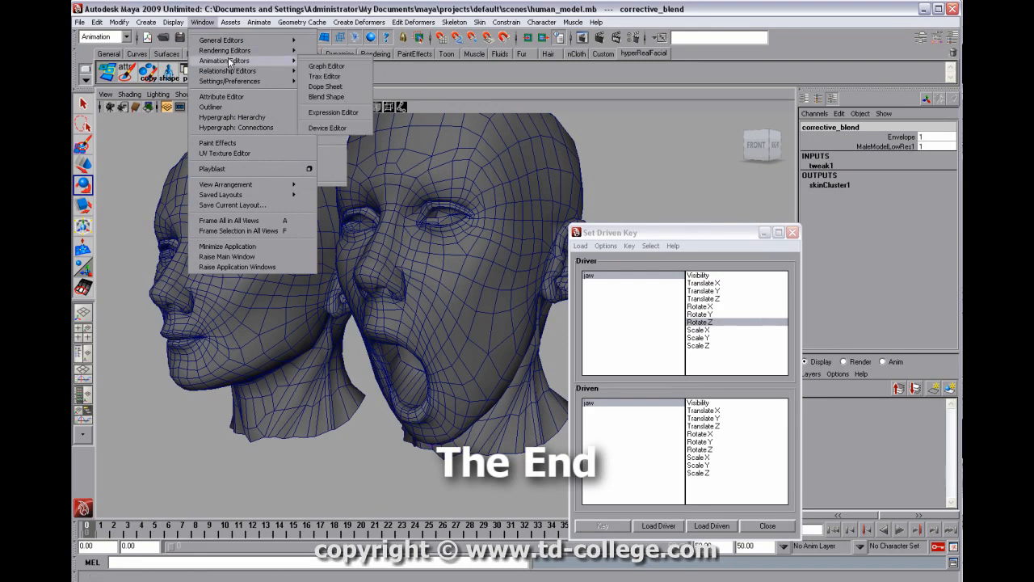
pyautogui.moveTo(326, 97)
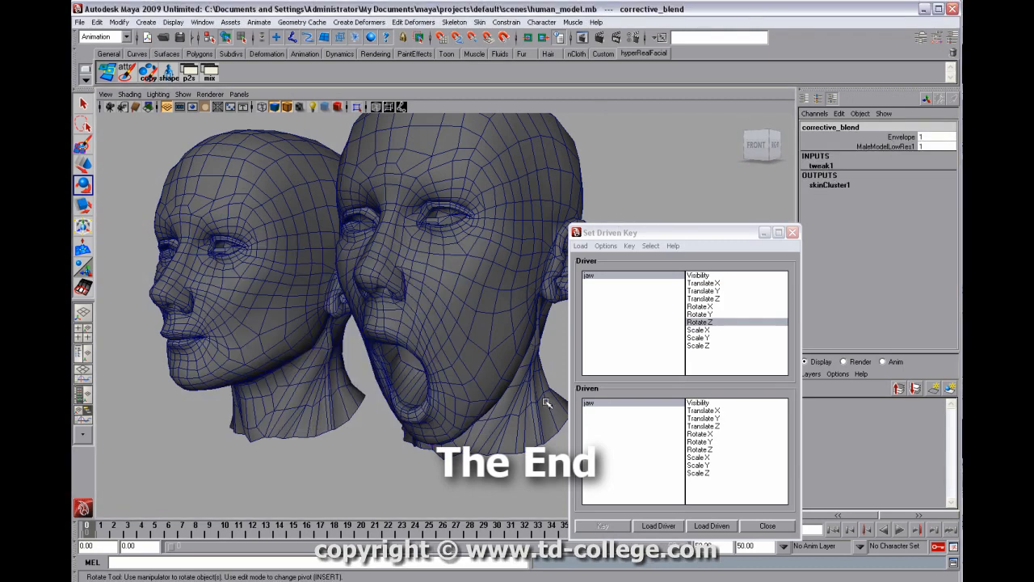
pyautogui.click(202, 22)
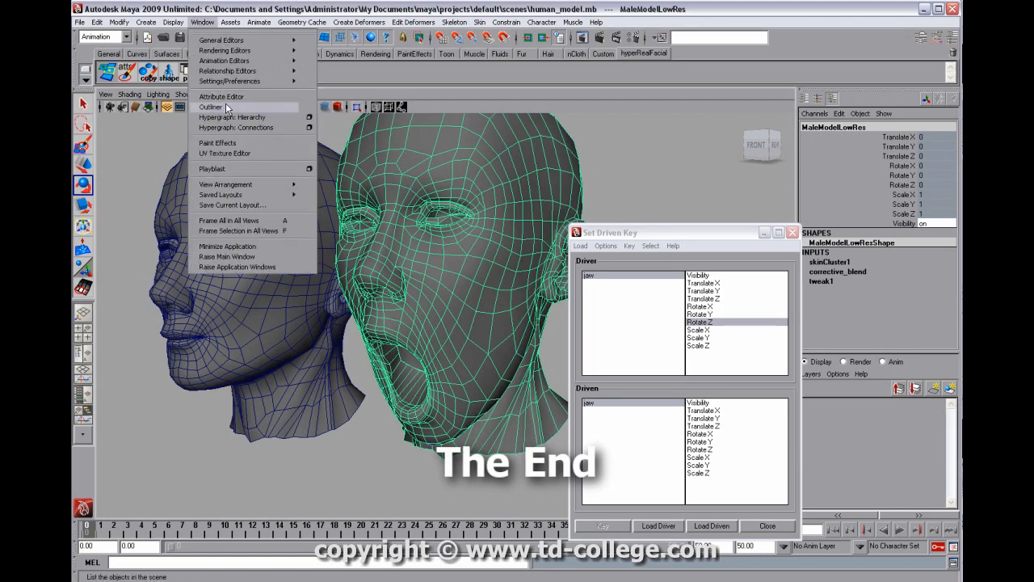
# Select the corrective_blend node in the head's Hypergraph connections, then close the graph
pyautogui.click(233, 117)
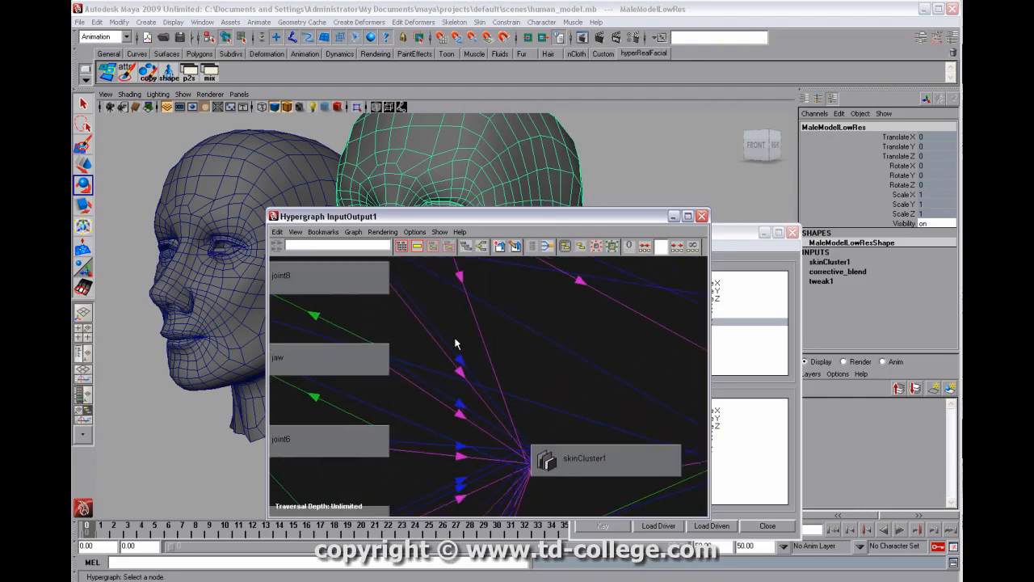
pyautogui.click(583, 458)
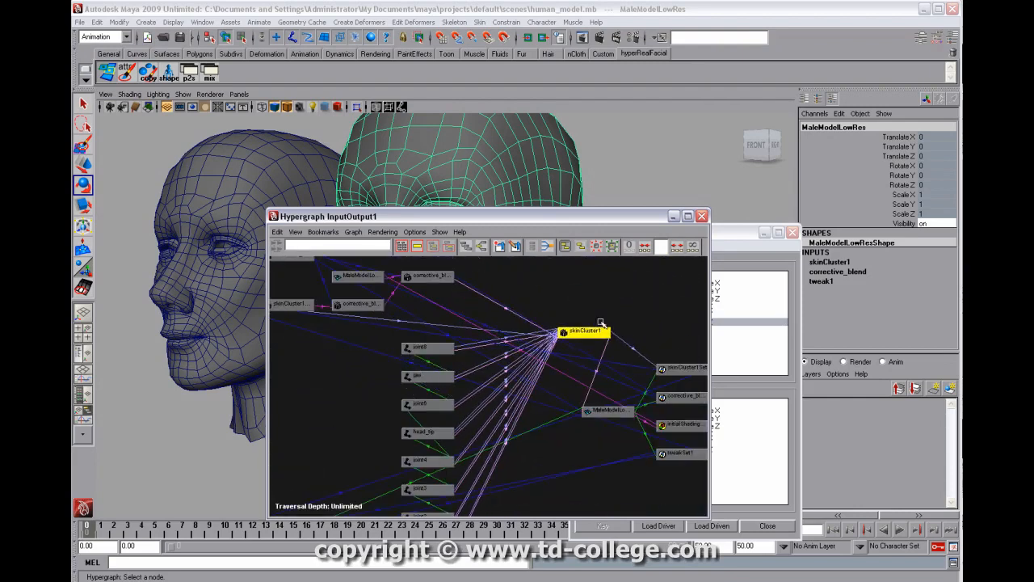
pyautogui.click(505, 275)
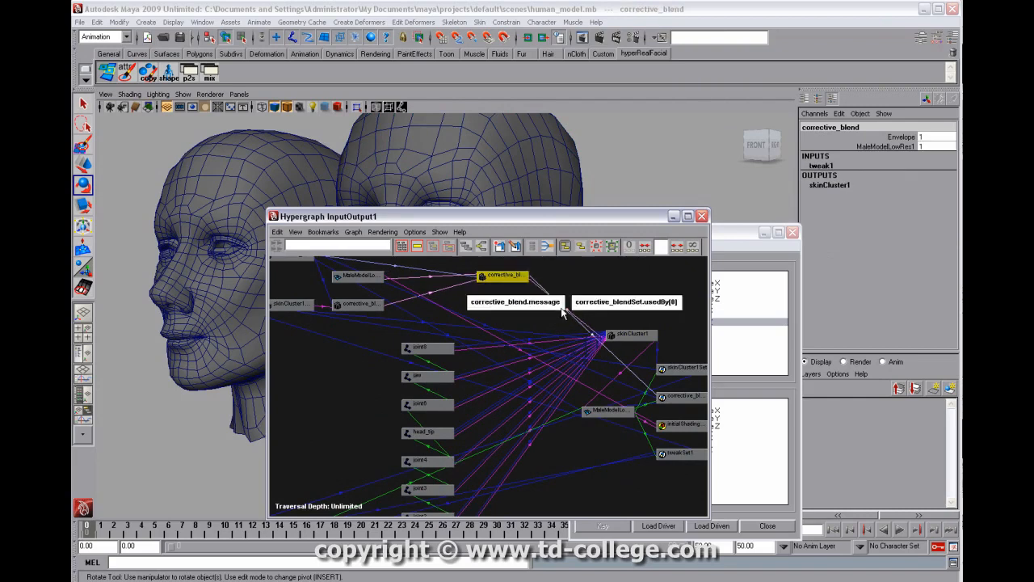
pyautogui.click(639, 313)
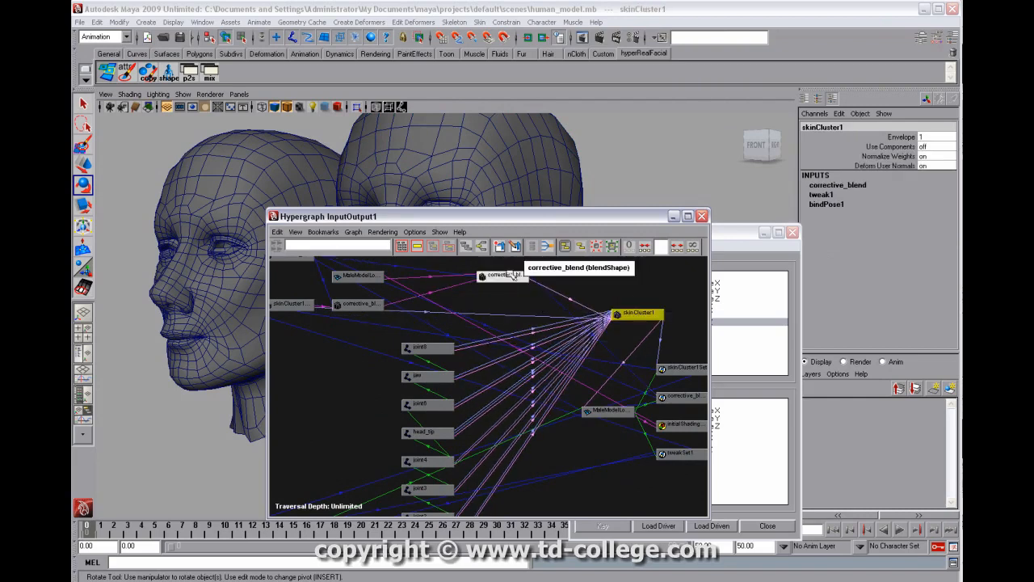
pyautogui.click(505, 275)
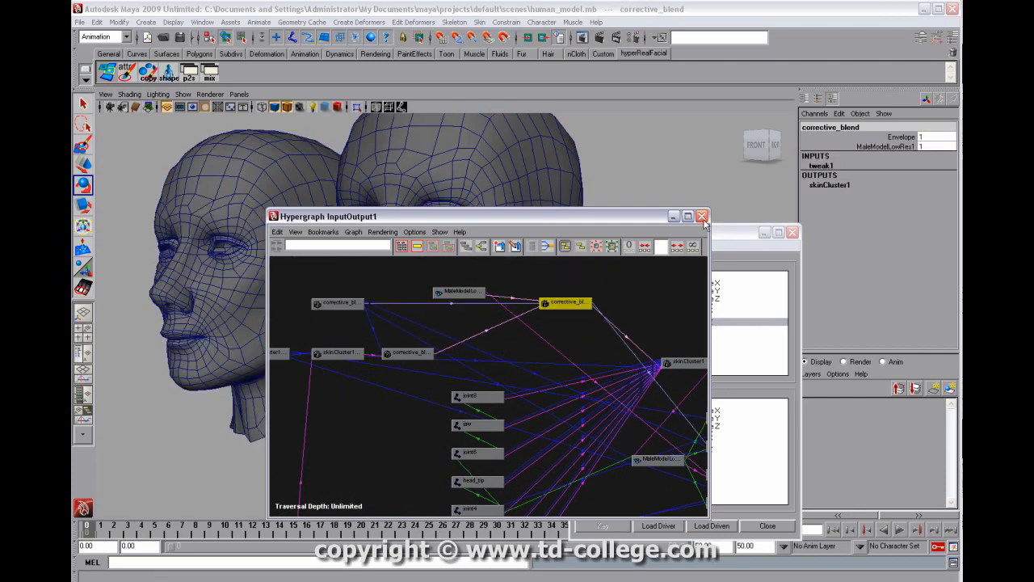
pyautogui.click(701, 215)
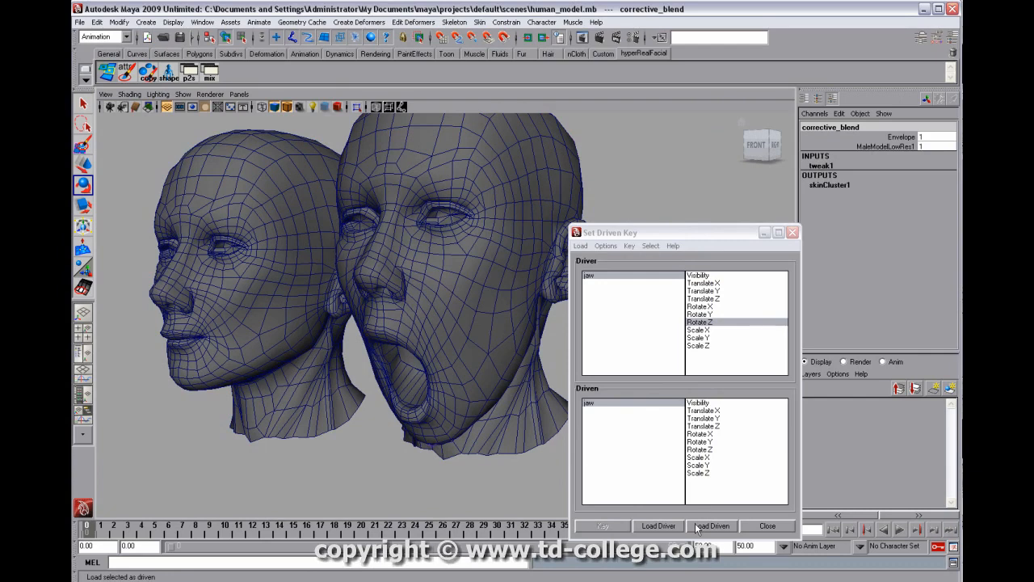
# Load corrective_blend as driven, key its MaleModelLowRes1 weight, and reselect the jaw
pyautogui.click(711, 525)
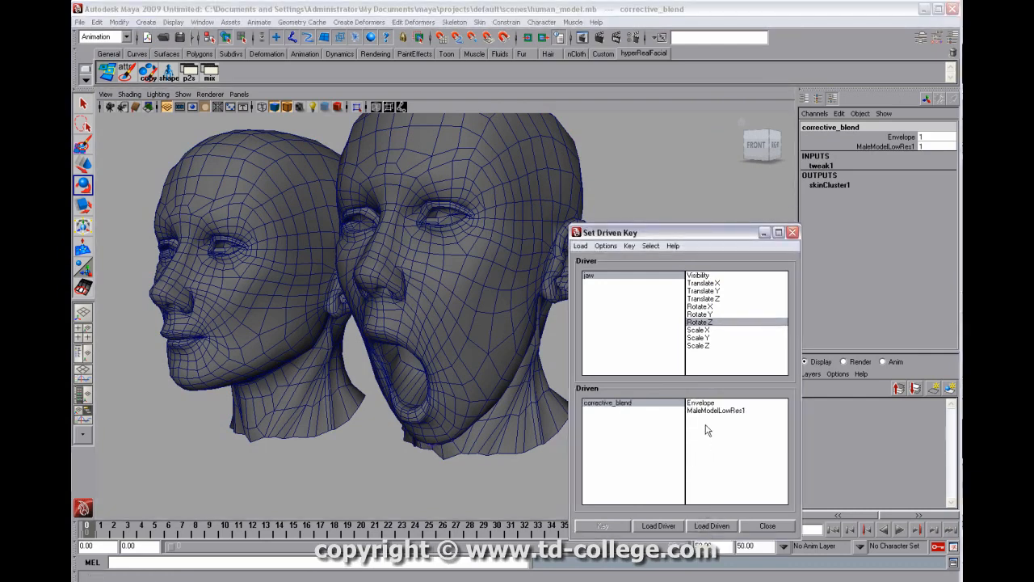
pyautogui.click(716, 411)
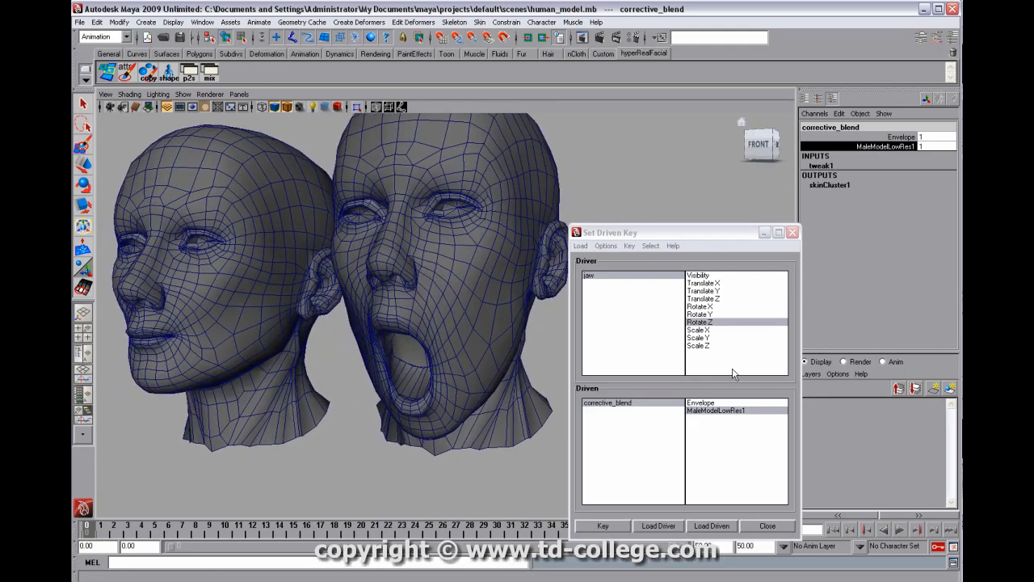
pyautogui.click(658, 526)
pyautogui.write('0')
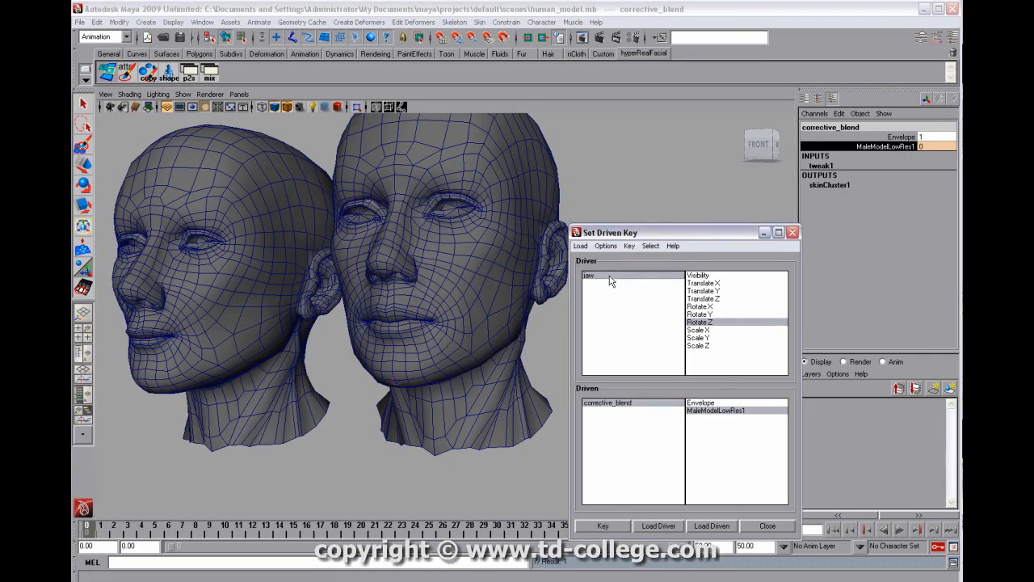
pyautogui.click(658, 525)
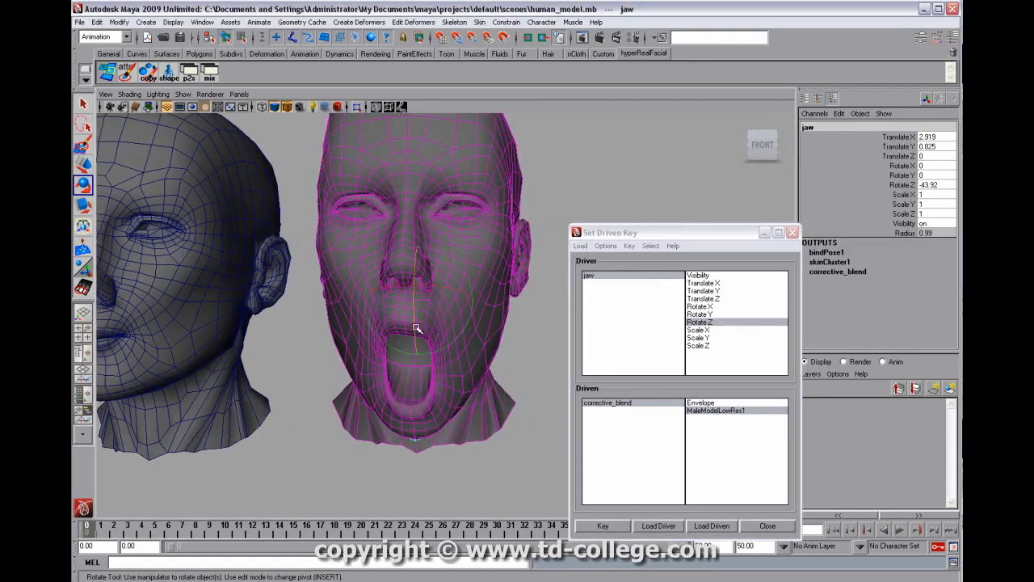
# Rotate the jaw to about -30 degrees Z to test the corrective shape
pyautogui.moveTo(418, 329); pyautogui.dragTo(420, 309)
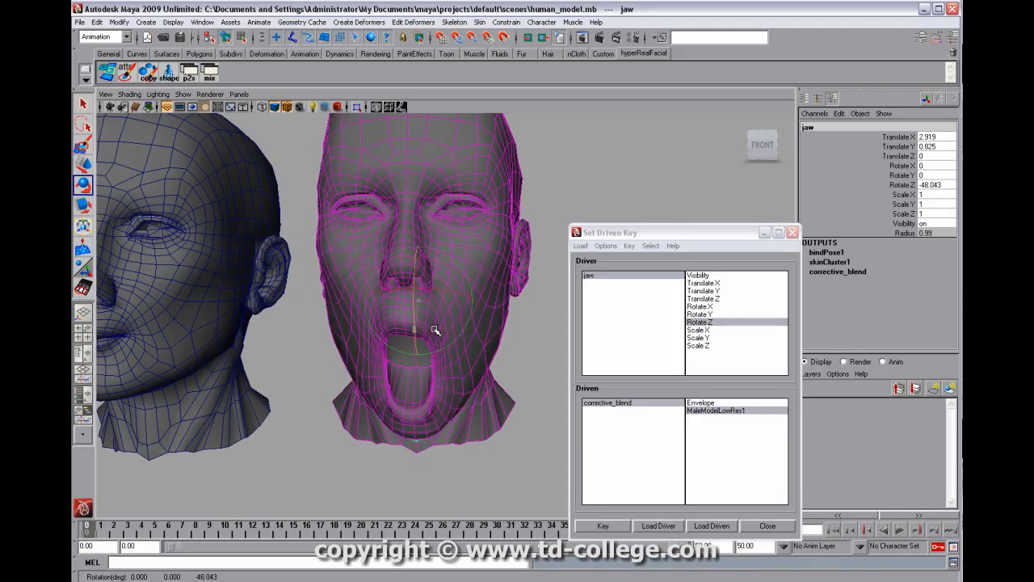
pyautogui.click(202, 22)
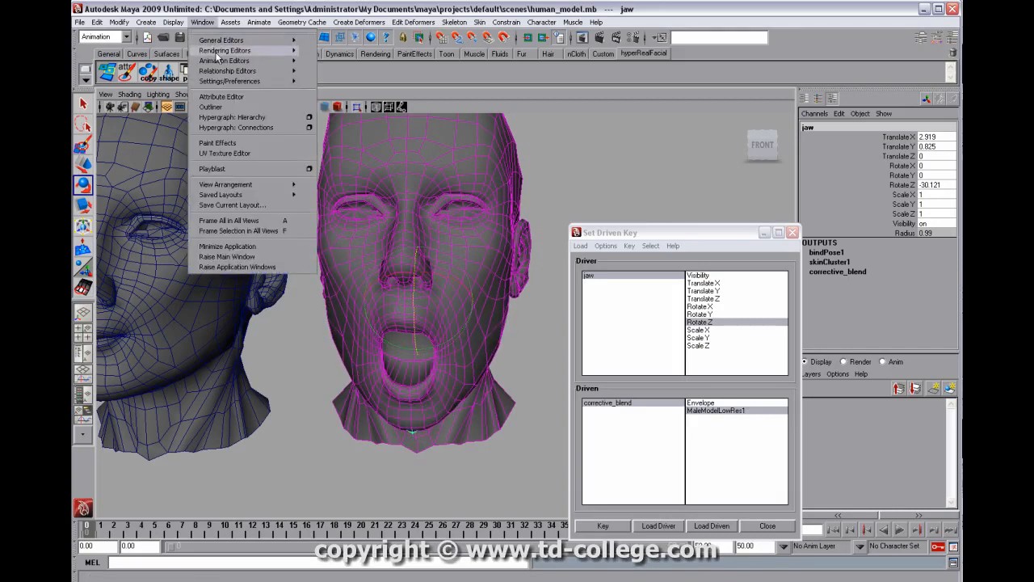
# Show the corrective_blend weight curve in the Graph Editor, minimizing Set Driven Key
pyautogui.click(224, 60)
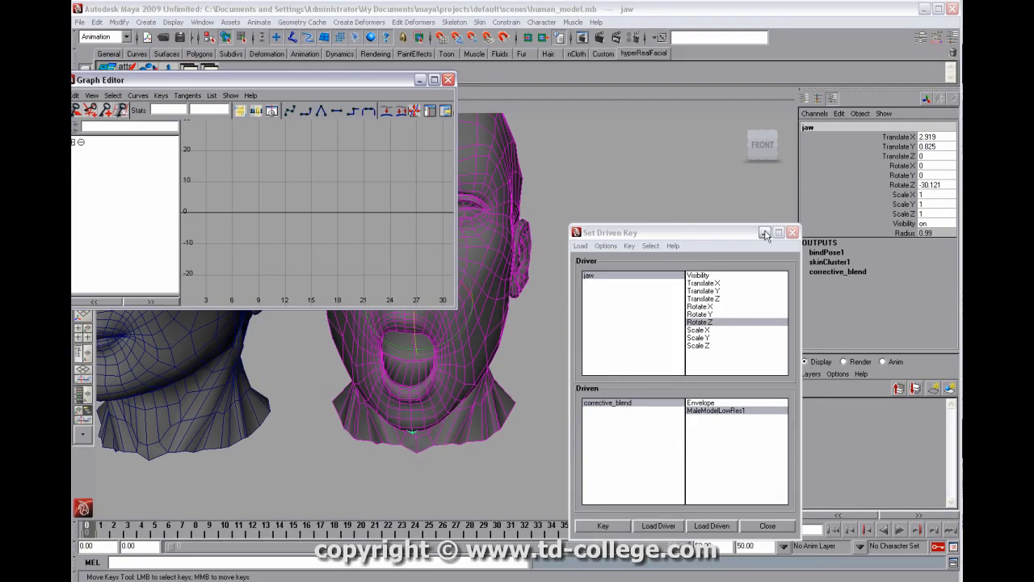
pyautogui.click(792, 232)
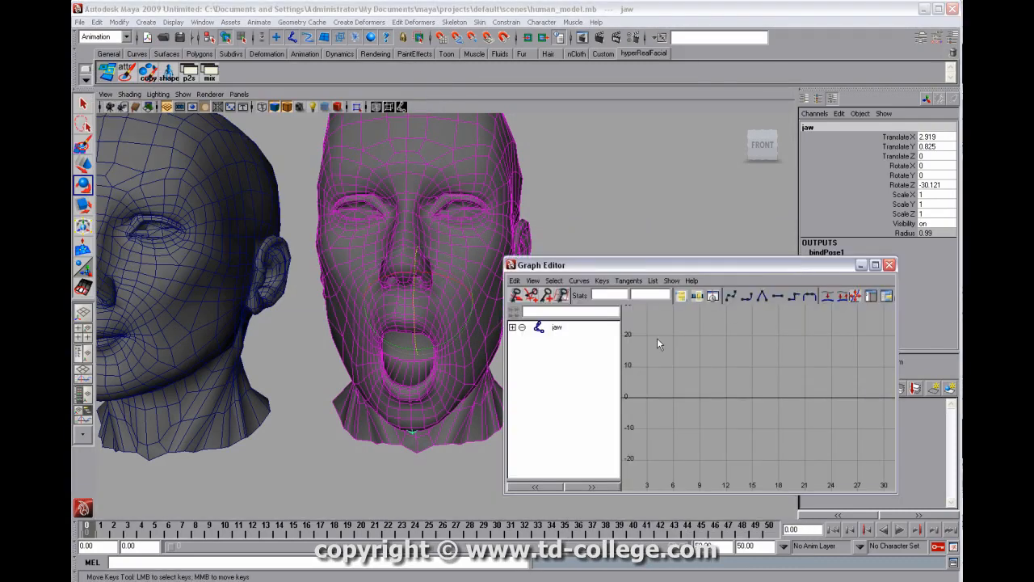
pyautogui.click(512, 327)
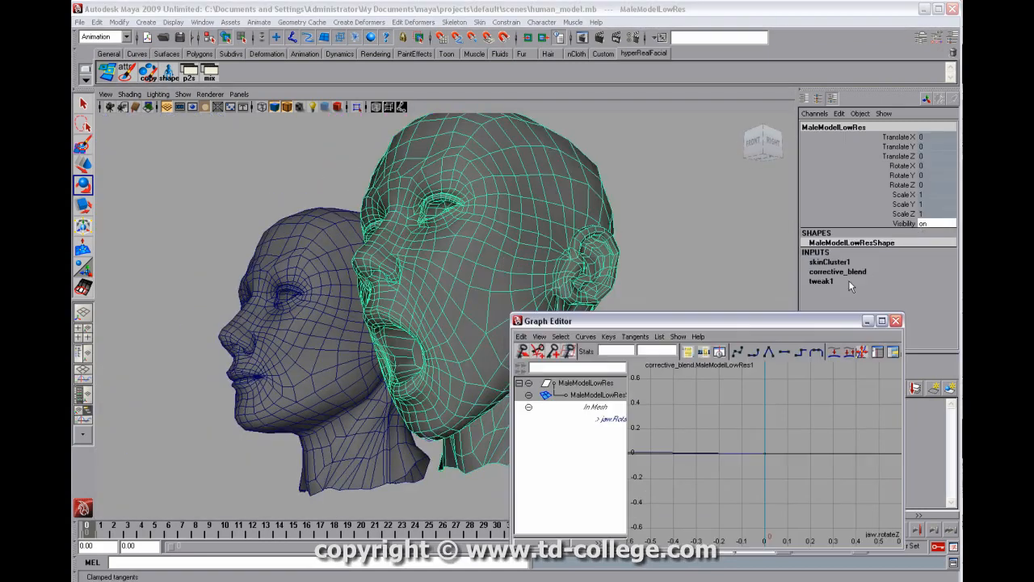
# Insert a middle key on the corrective_blend curve and raise it to bow the curve
pyautogui.click(838, 271)
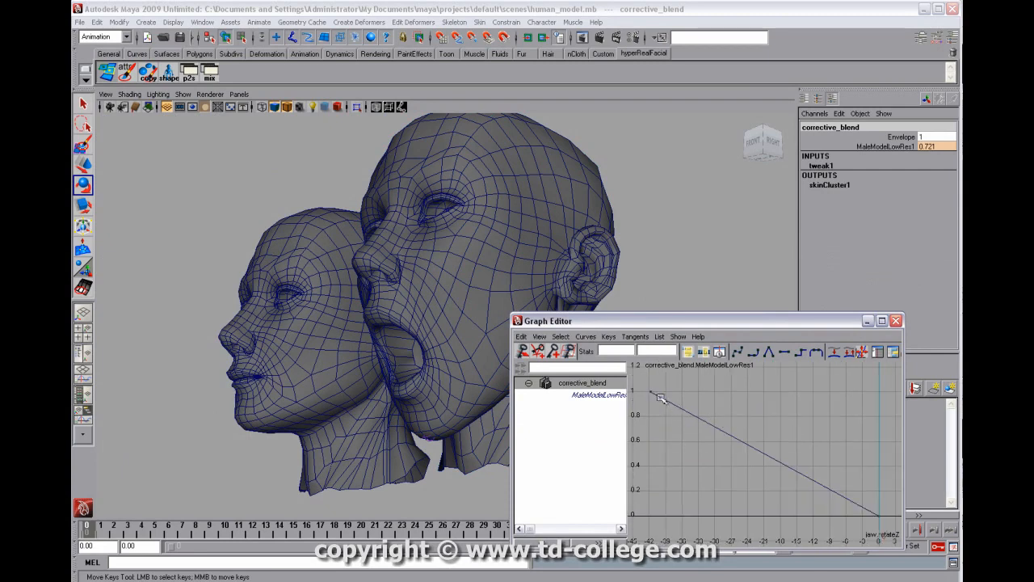
pyautogui.click(876, 511)
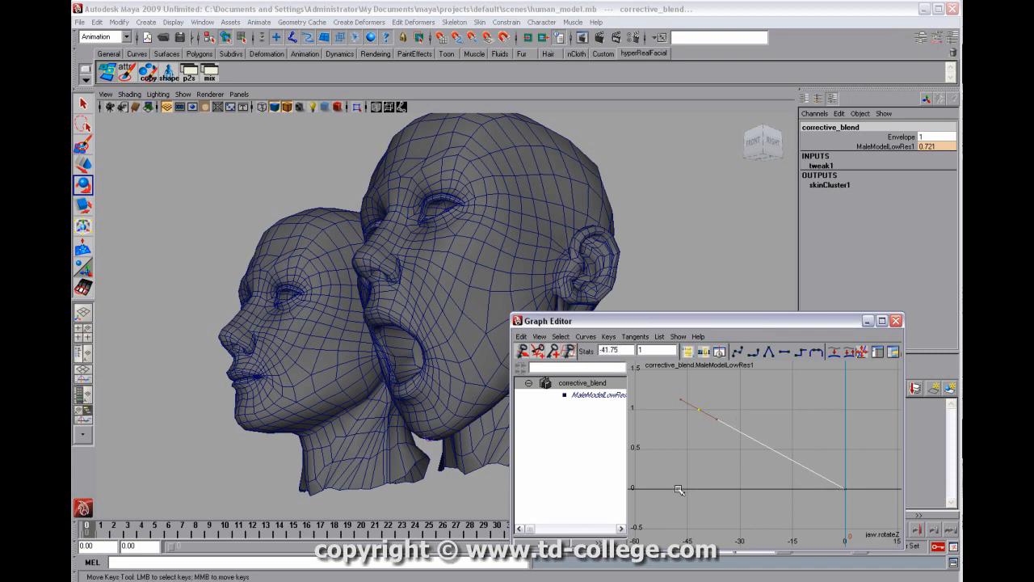
pyautogui.moveTo(745, 479)
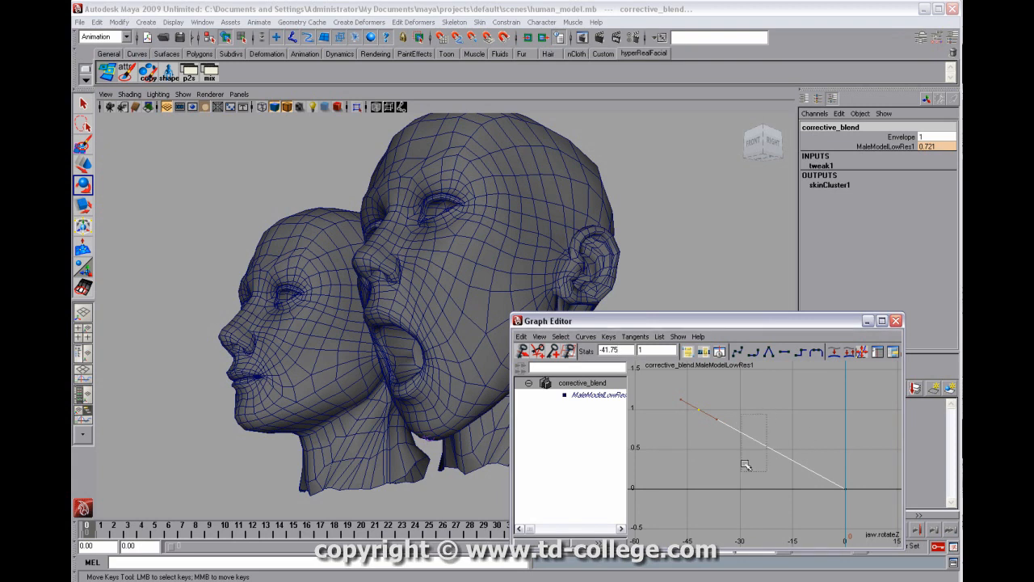
pyautogui.click(551, 350)
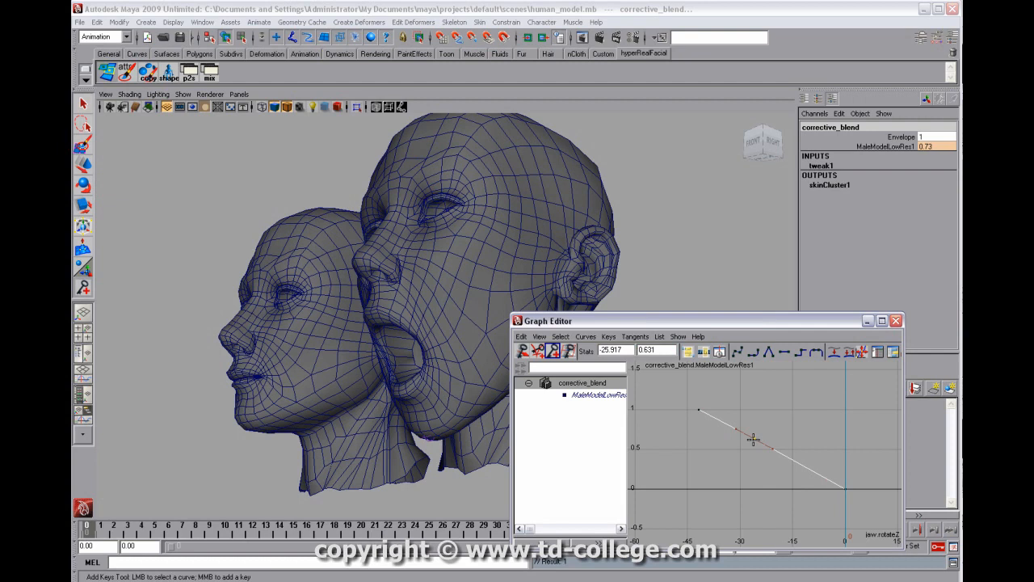
pyautogui.moveTo(753, 436); pyautogui.dragTo(791, 443)
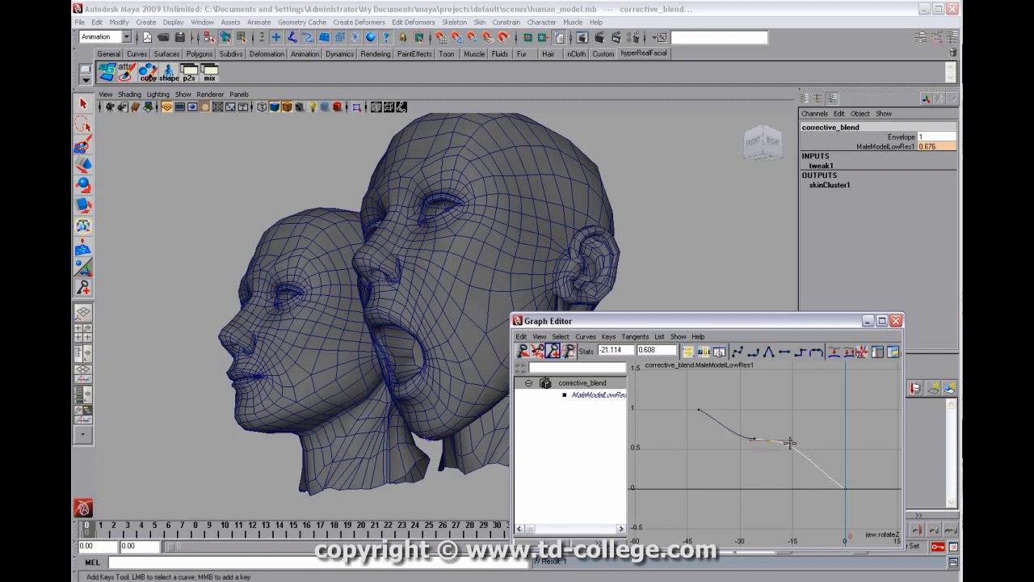
pyautogui.moveTo(792, 442); pyautogui.dragTo(745, 439)
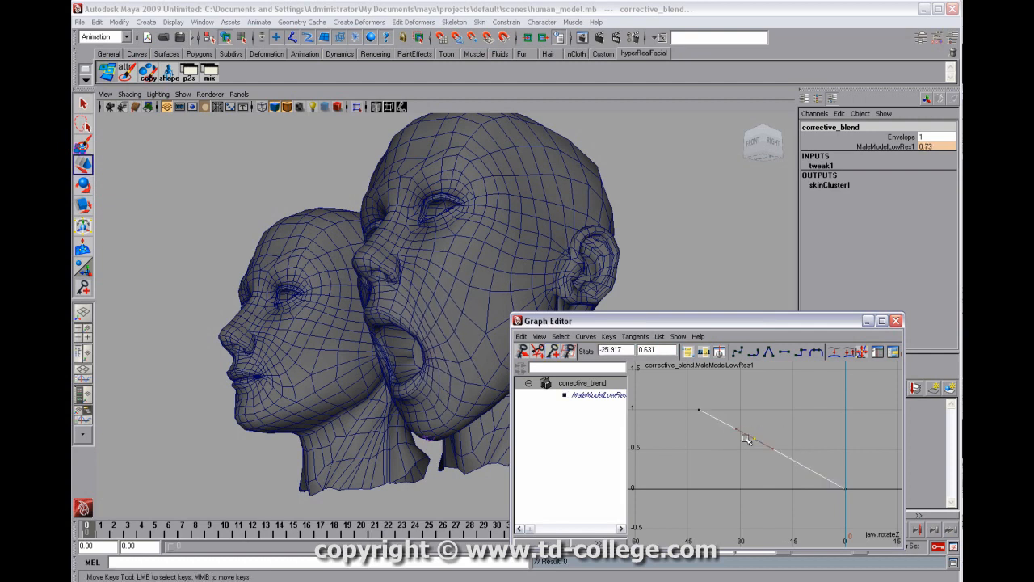
pyautogui.moveTo(747, 438); pyautogui.dragTo(703, 401)
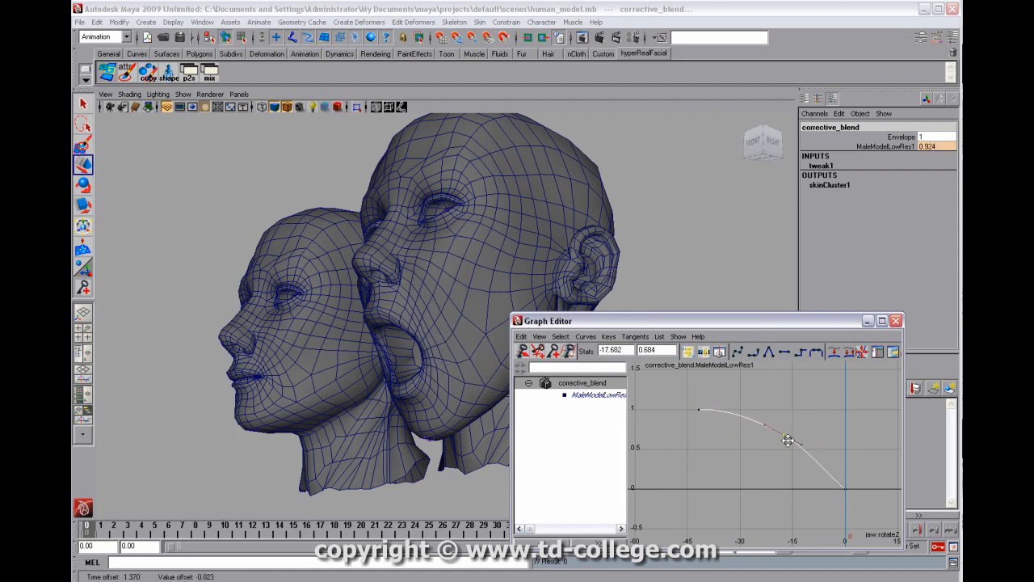
# Adjust the zero-weight end key's tangent so the curve eases smoothly down to 0
pyautogui.moveTo(787, 441); pyautogui.dragTo(816, 481)
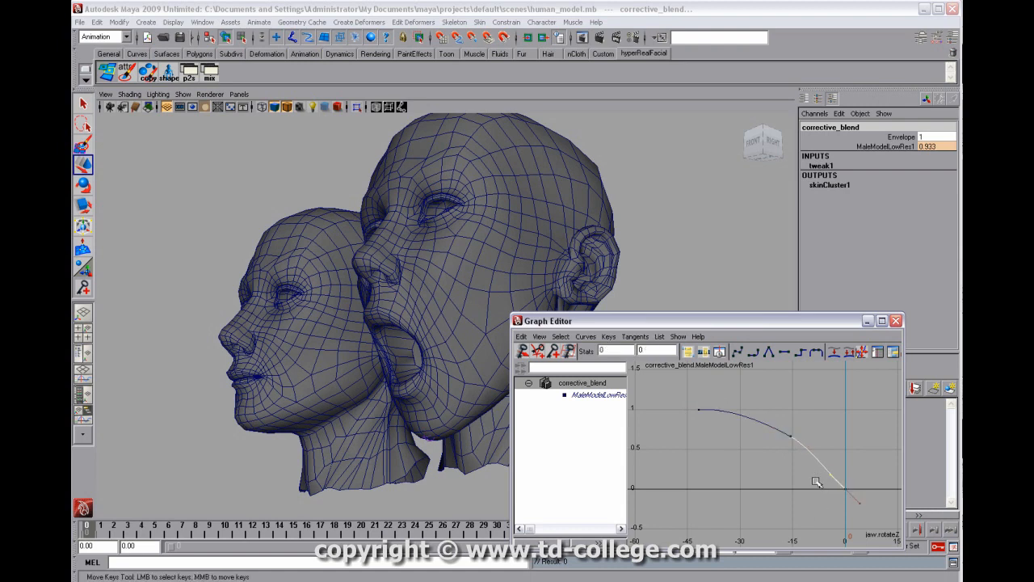
pyautogui.moveTo(815, 482); pyautogui.dragTo(843, 464)
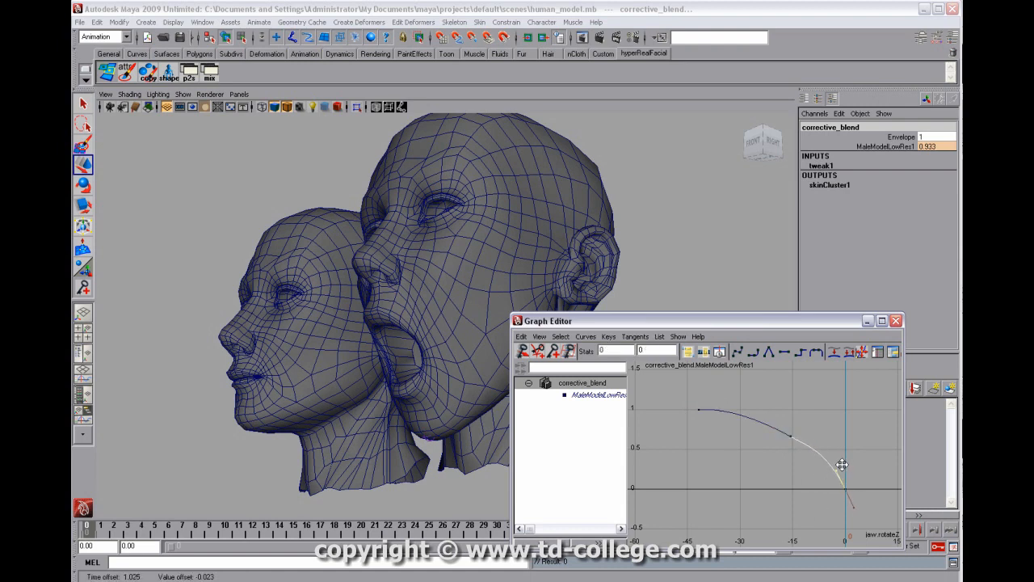
pyautogui.moveTo(842, 463); pyautogui.dragTo(792, 438)
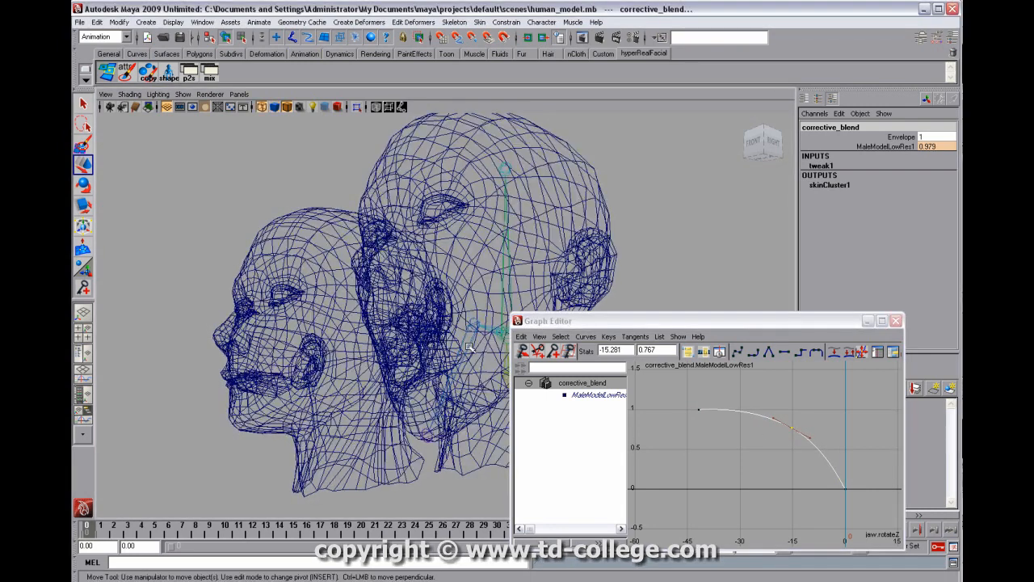
# Select the jaw joint and rotate it to test the corrective blend
pyautogui.click(452, 339)
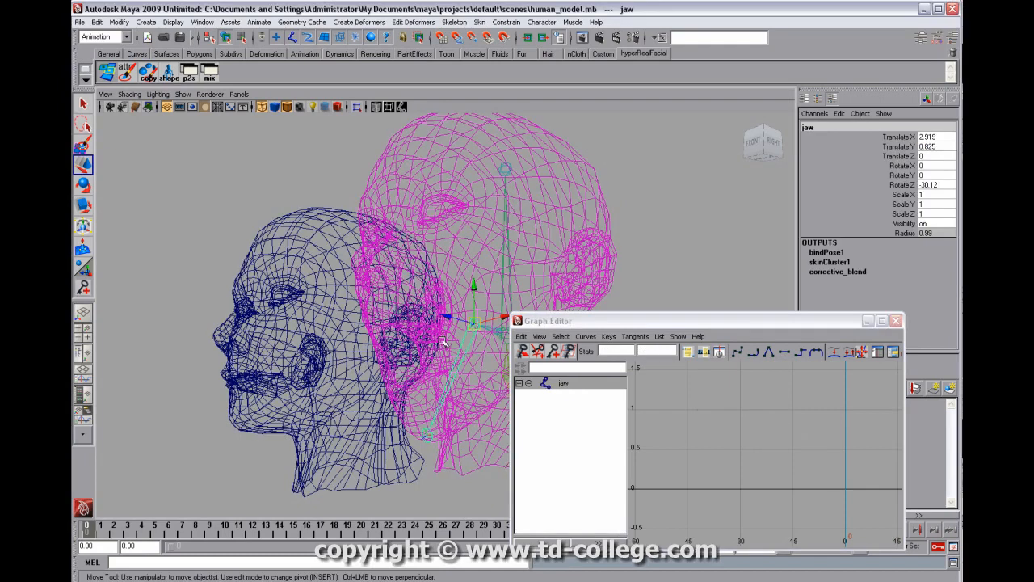
pyautogui.click(83, 185)
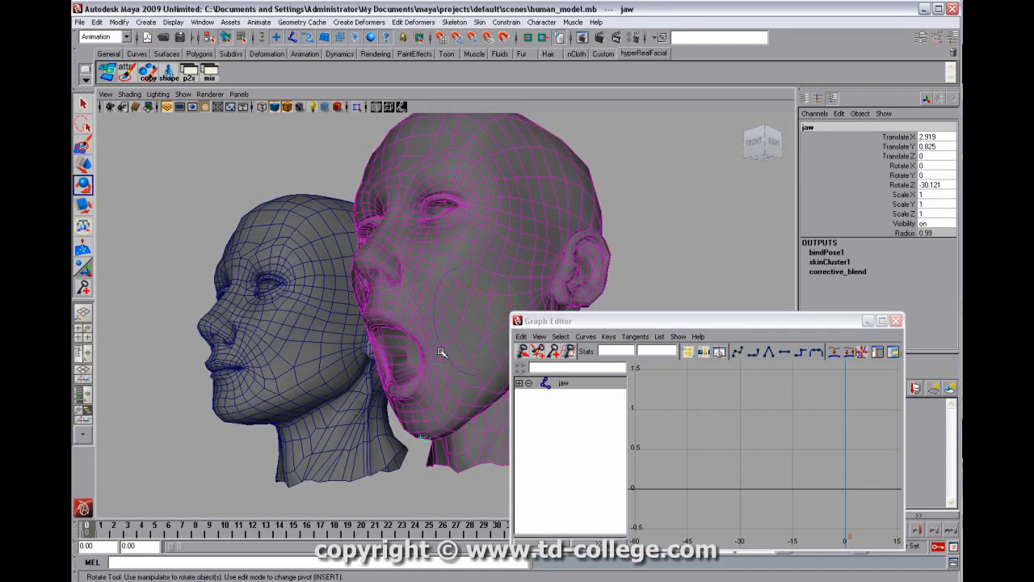
pyautogui.moveTo(442, 352); pyautogui.dragTo(443, 346)
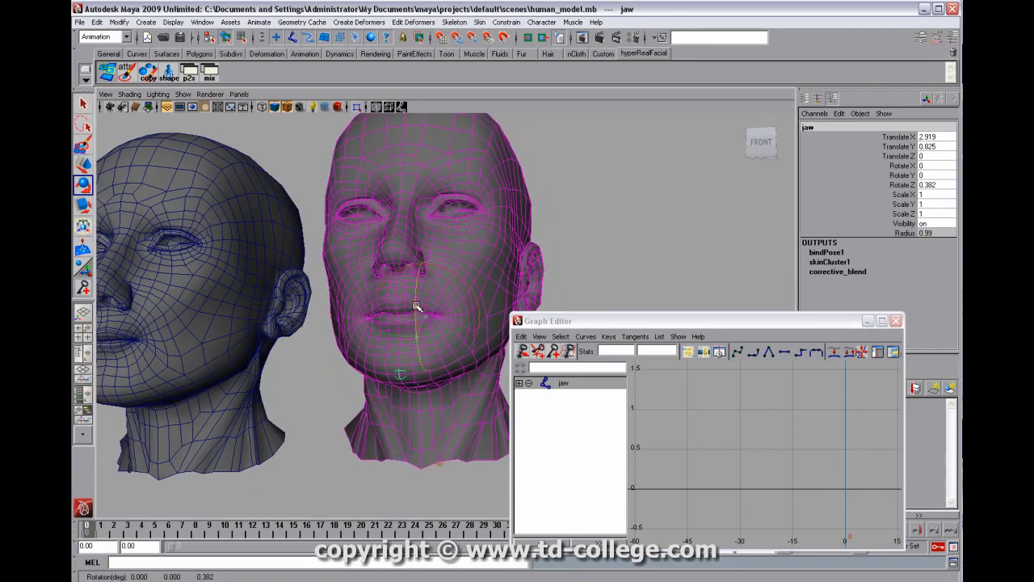
pyautogui.moveTo(420, 307); pyautogui.dragTo(424, 313)
pyautogui.write('0')
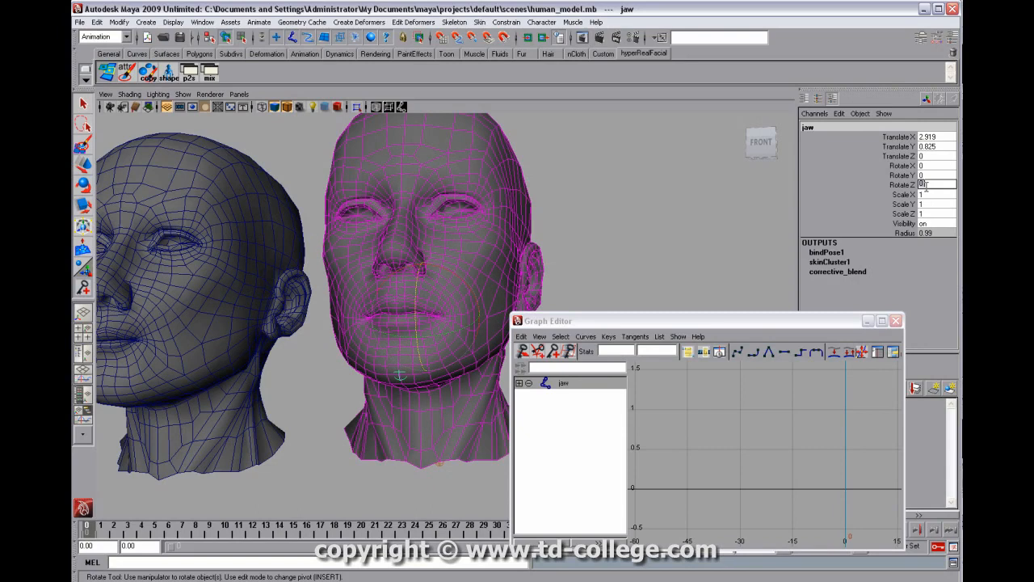
# Set the jaw's Rotate Z to -42 and select the MaleModelLowRes head mesh
pyautogui.rightClick(905, 185)
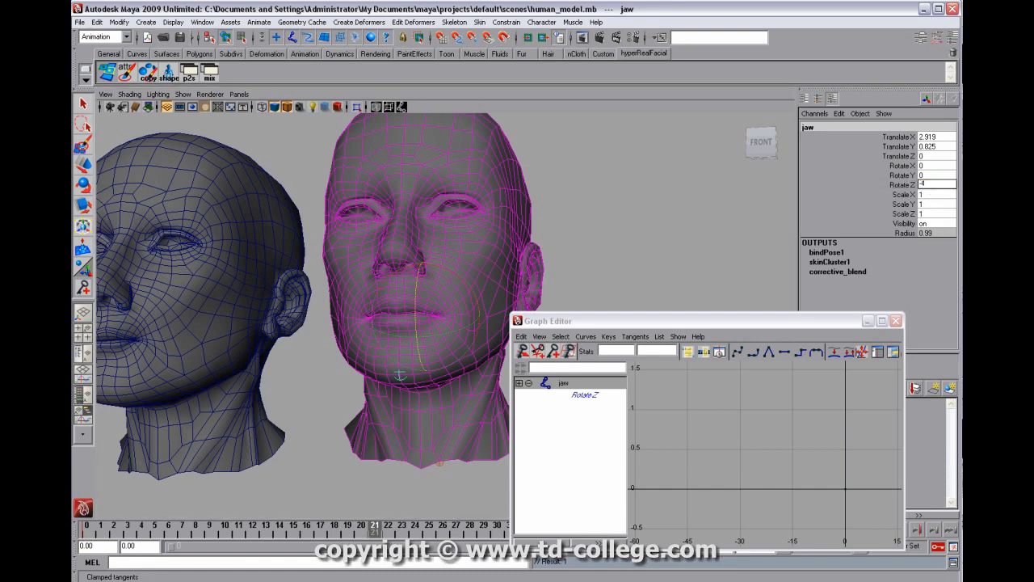
pyautogui.write('-42')
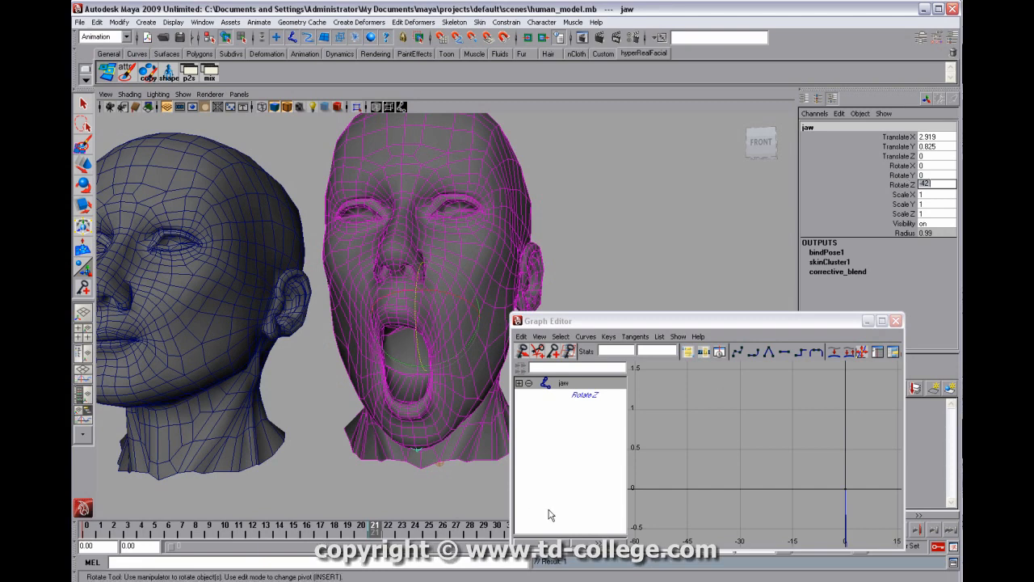
pyautogui.click(253, 531)
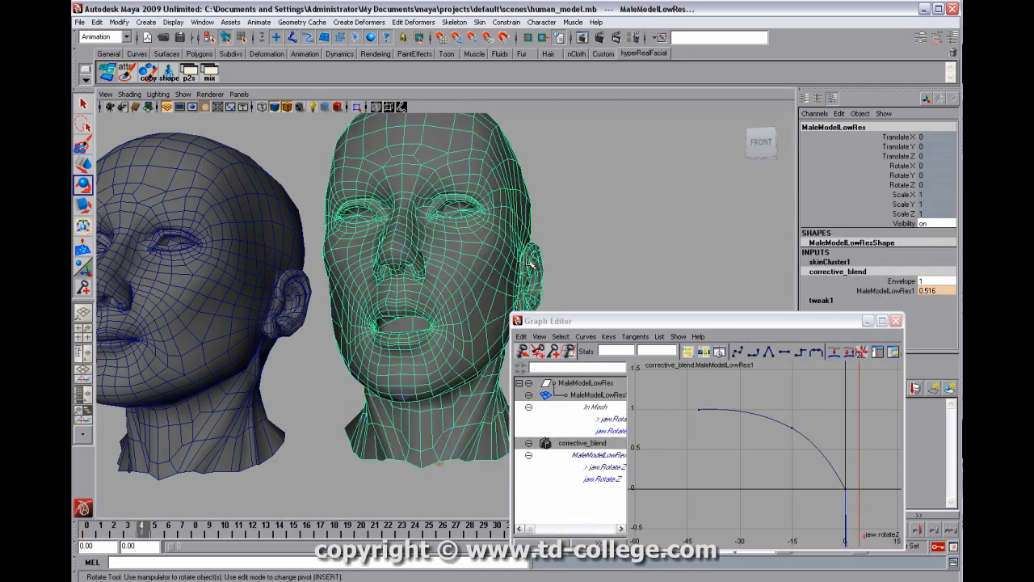
# Drag the corrective_blend curve's lower and upper keys and tangents into a gentler falloff
pyautogui.click(581, 382)
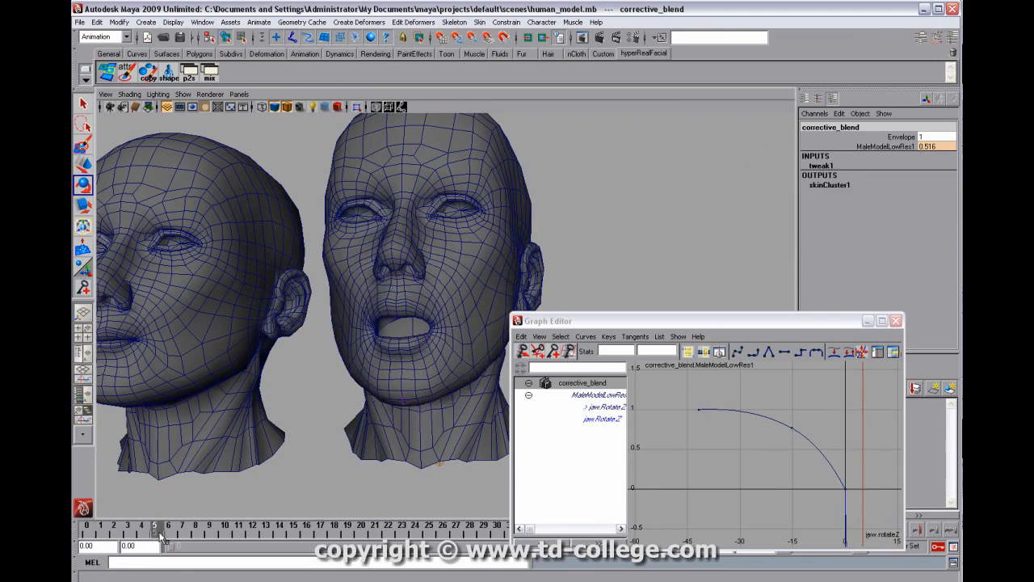
pyautogui.moveTo(156, 526); pyautogui.dragTo(195, 526)
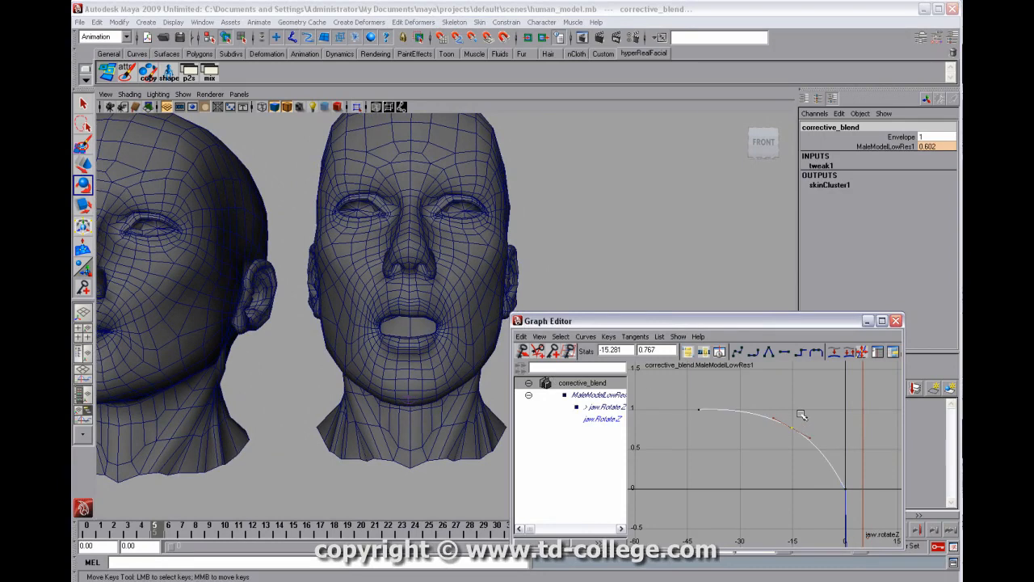
pyautogui.moveTo(800, 414); pyautogui.dragTo(774, 436)
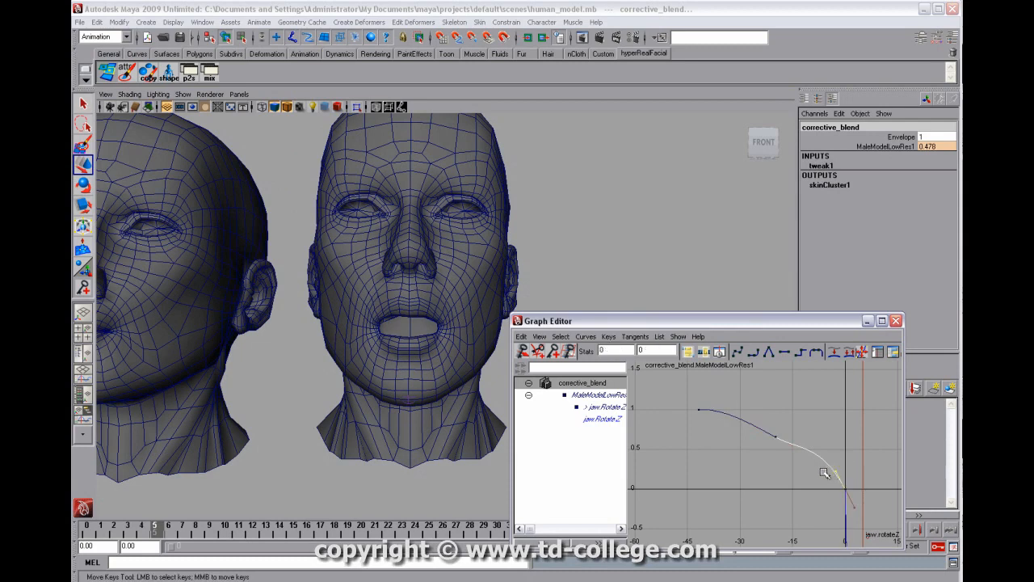
pyautogui.moveTo(824, 473); pyautogui.dragTo(832, 471)
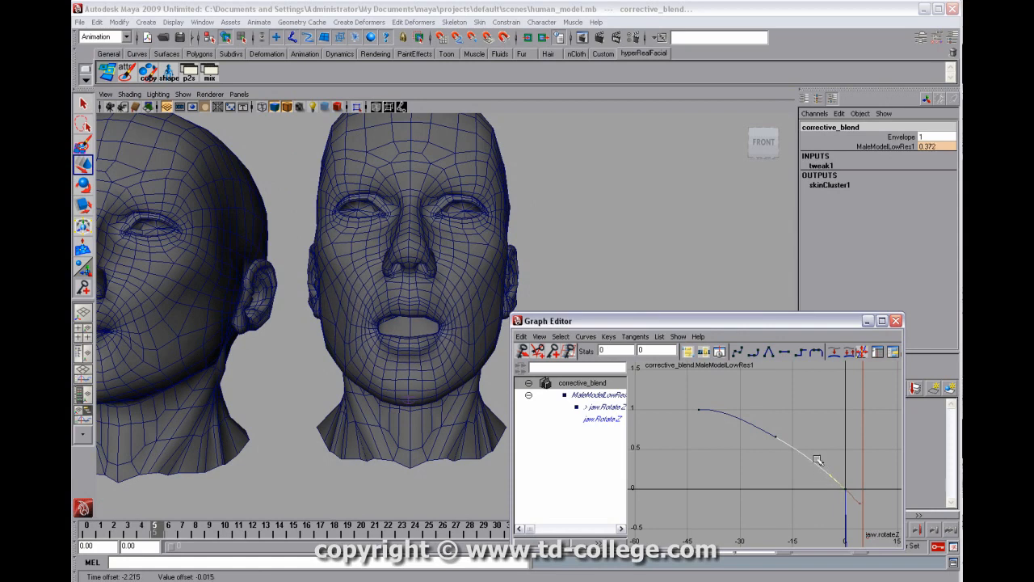
pyautogui.moveTo(818, 461); pyautogui.dragTo(727, 416)
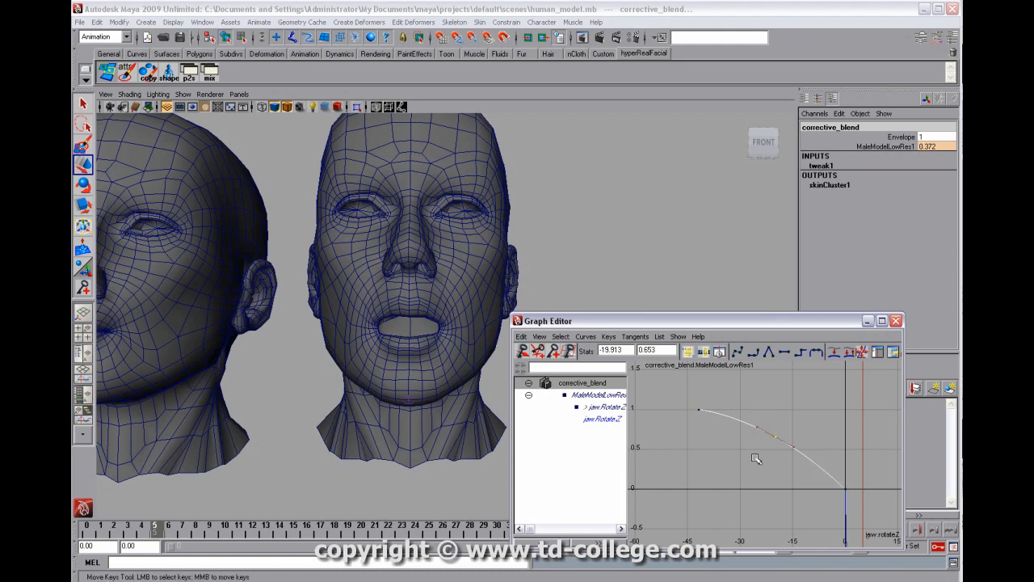
pyautogui.moveTo(756, 458); pyautogui.dragTo(731, 410)
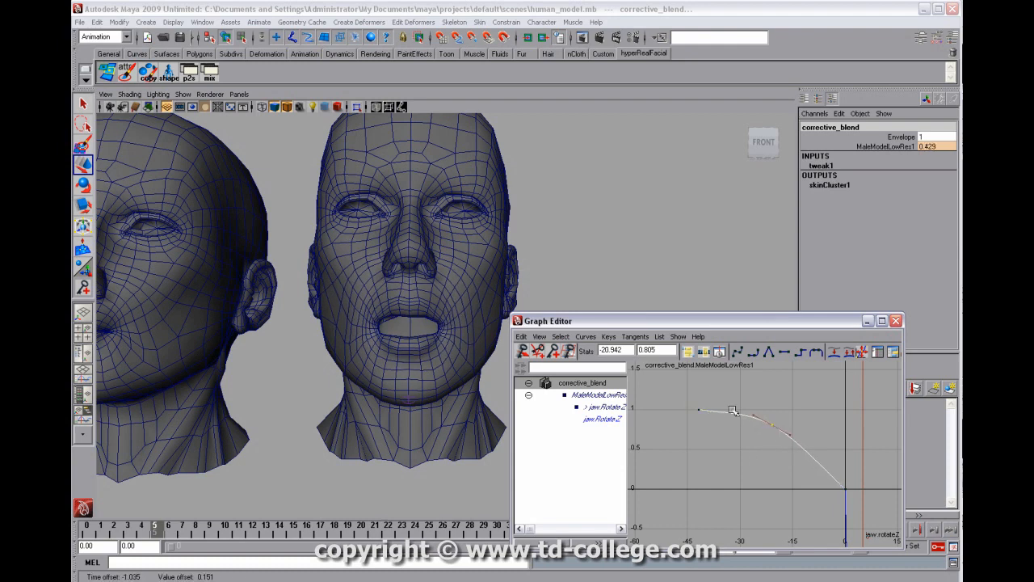
pyautogui.moveTo(731, 410); pyautogui.dragTo(735, 409)
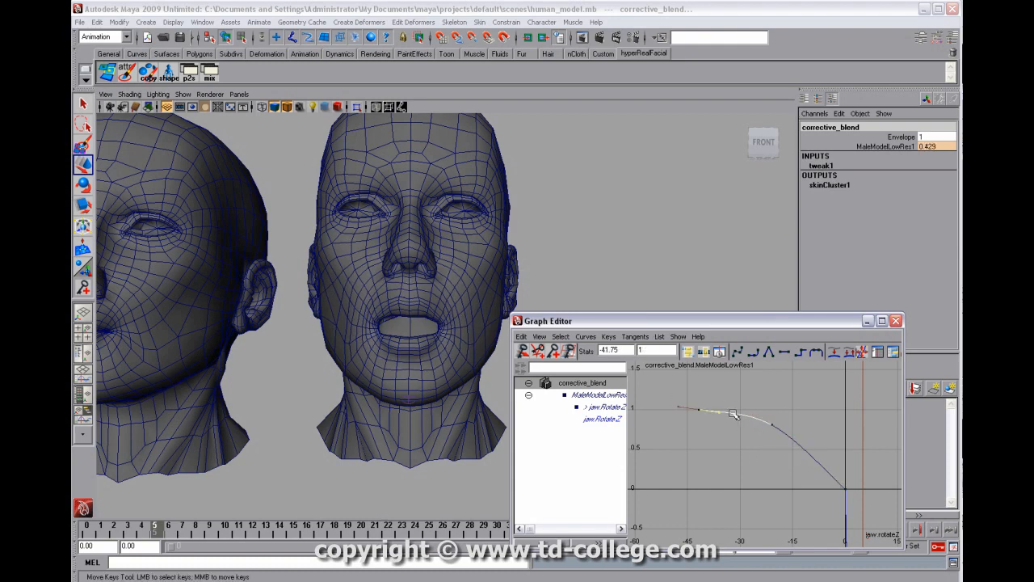
pyautogui.moveTo(731, 414); pyautogui.dragTo(721, 417)
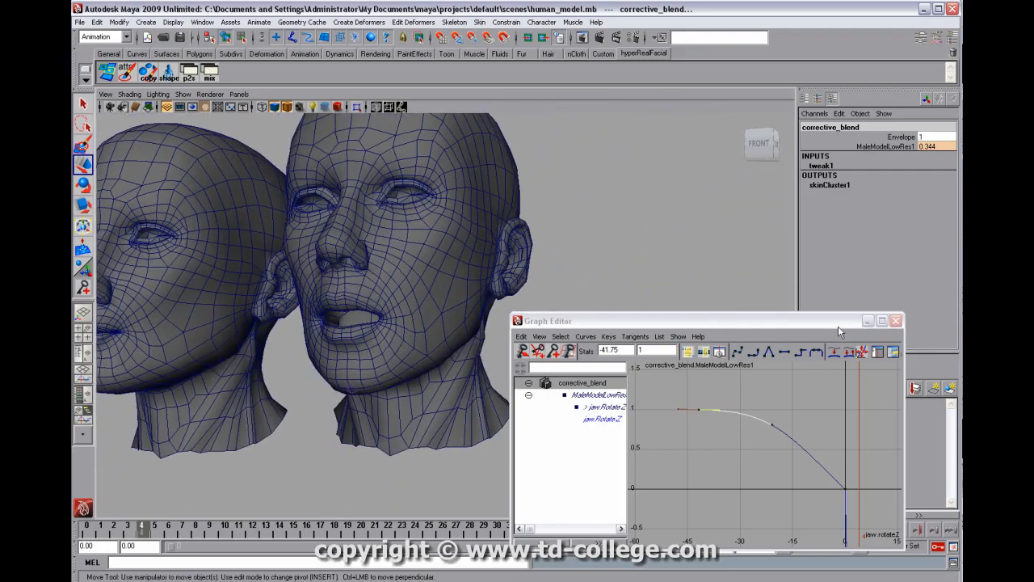
# Select the jaw and display the head's corrective_blend attributes in the Channel Box
pyautogui.moveTo(549, 320); pyautogui.dragTo(541, 273)
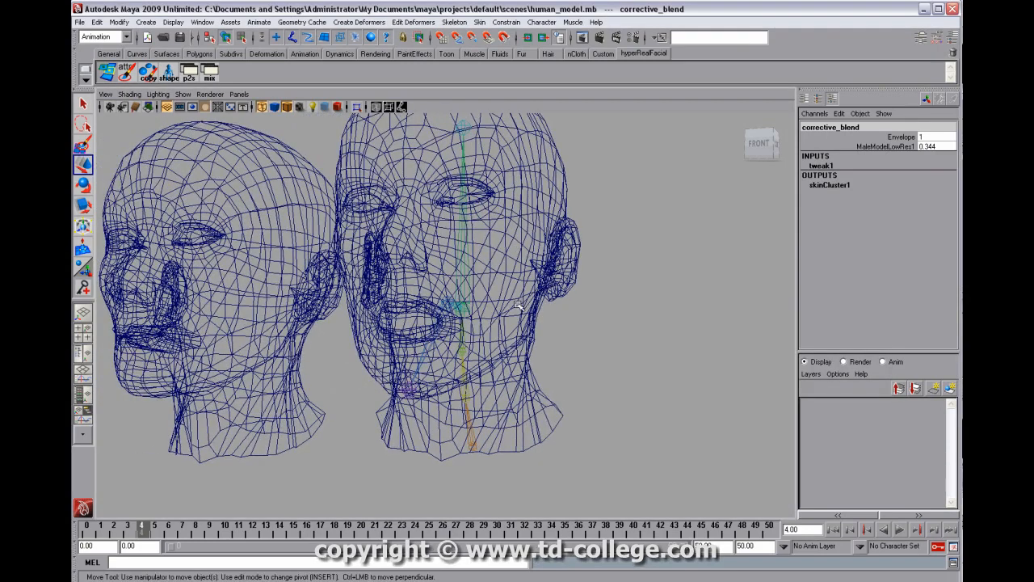
pyautogui.click(435, 297)
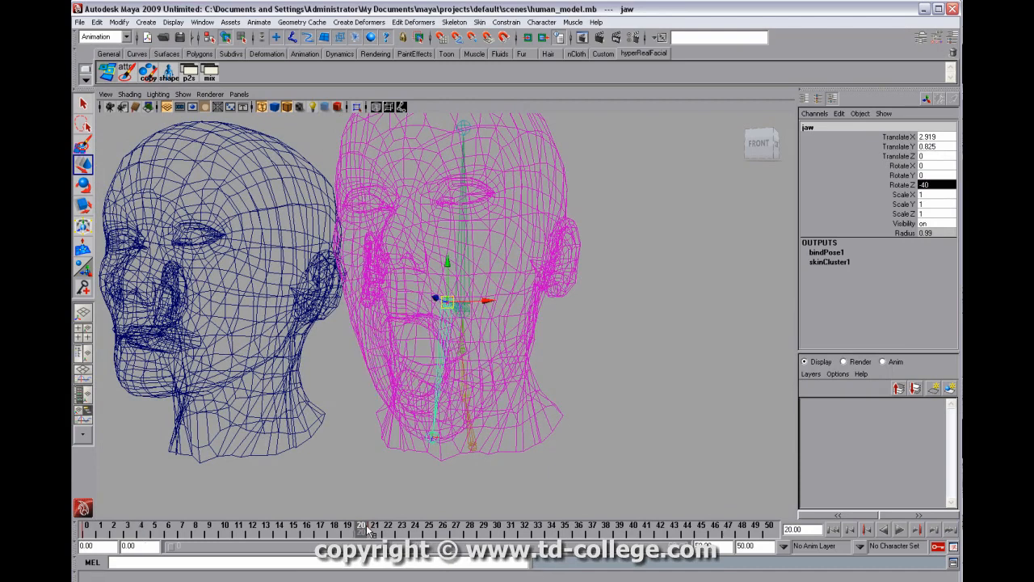
pyautogui.moveTo(438, 475)
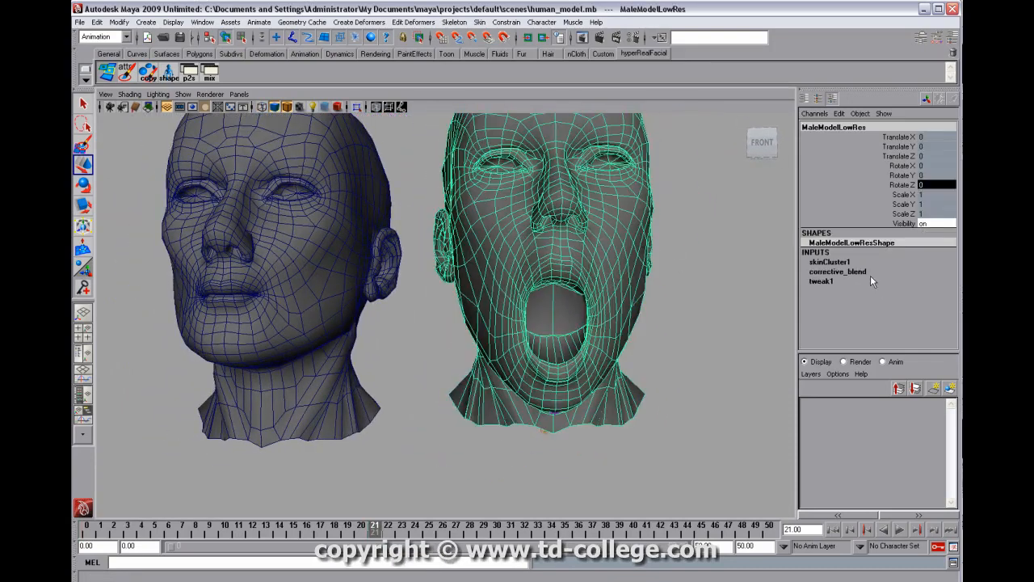
pyautogui.click(838, 271)
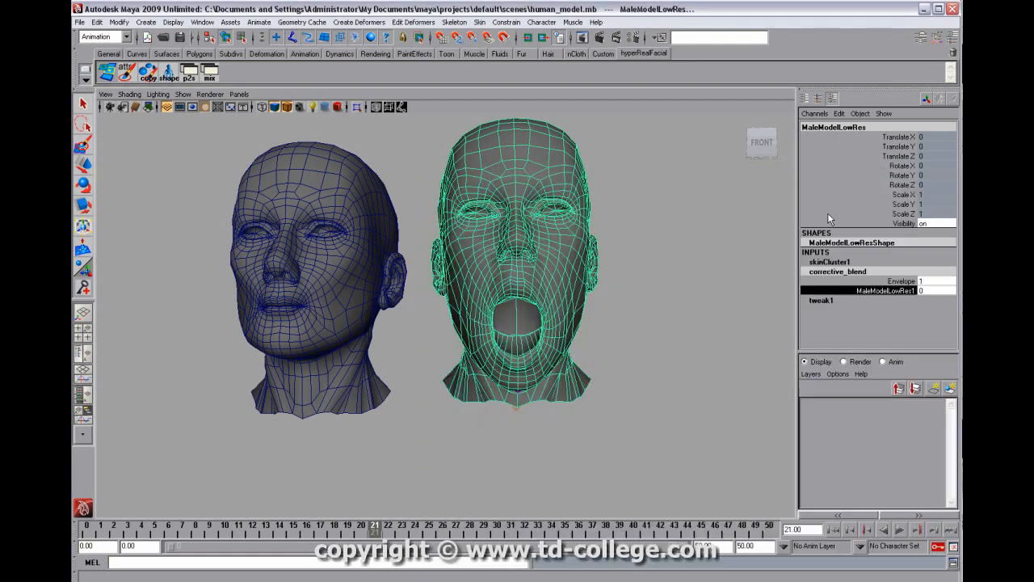
# Open the Expression Editor from the Window menu's animation editors
pyautogui.click(202, 22)
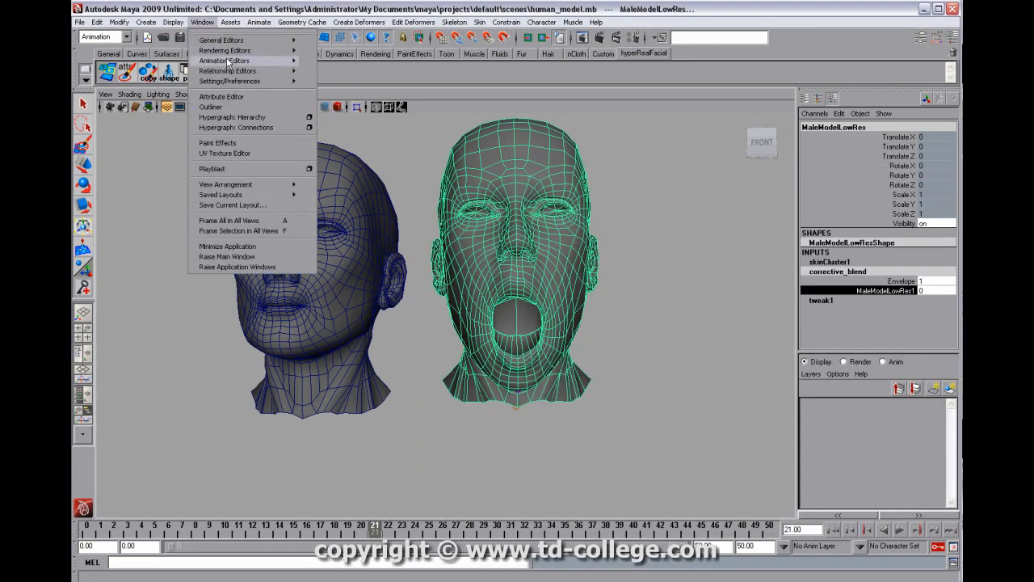
pyautogui.moveTo(223, 60)
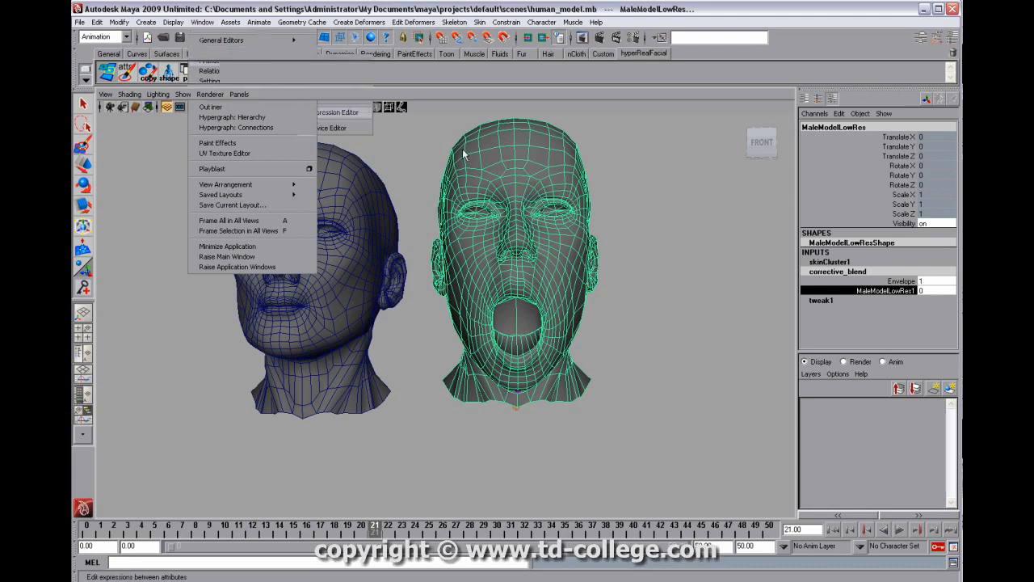
pyautogui.click(335, 111)
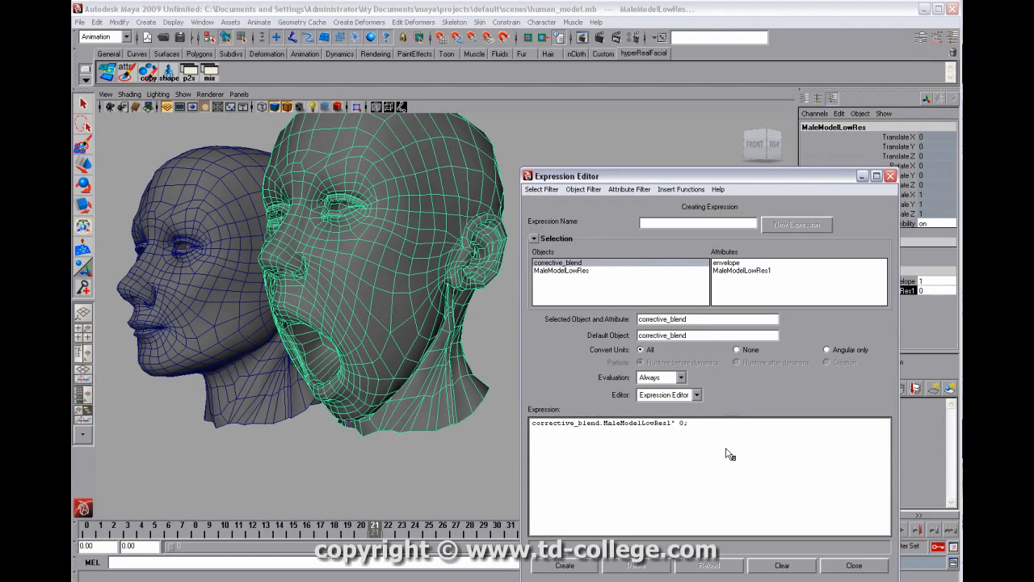
# Write 'corrective_blend.MaleModelLowRes1 = jaw.rz;' and create the expression
pyautogui.press('BackSpace')
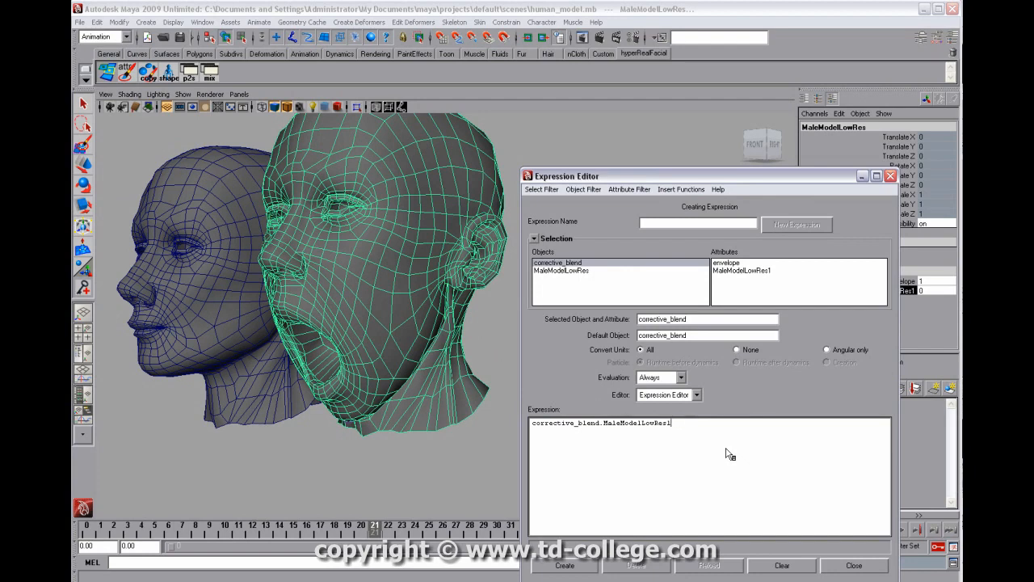
pyautogui.write('=')
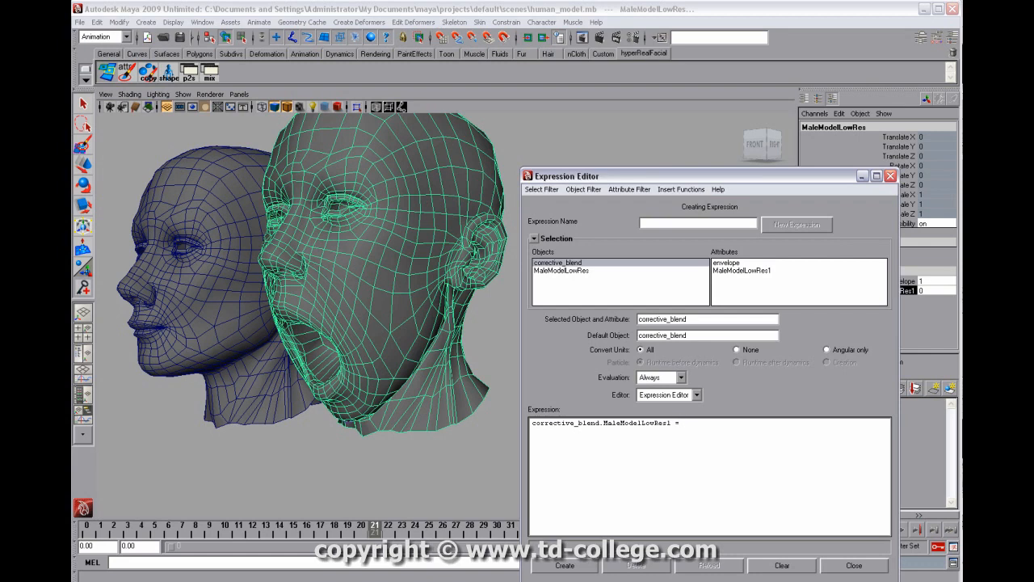
pyautogui.moveTo(428, 342)
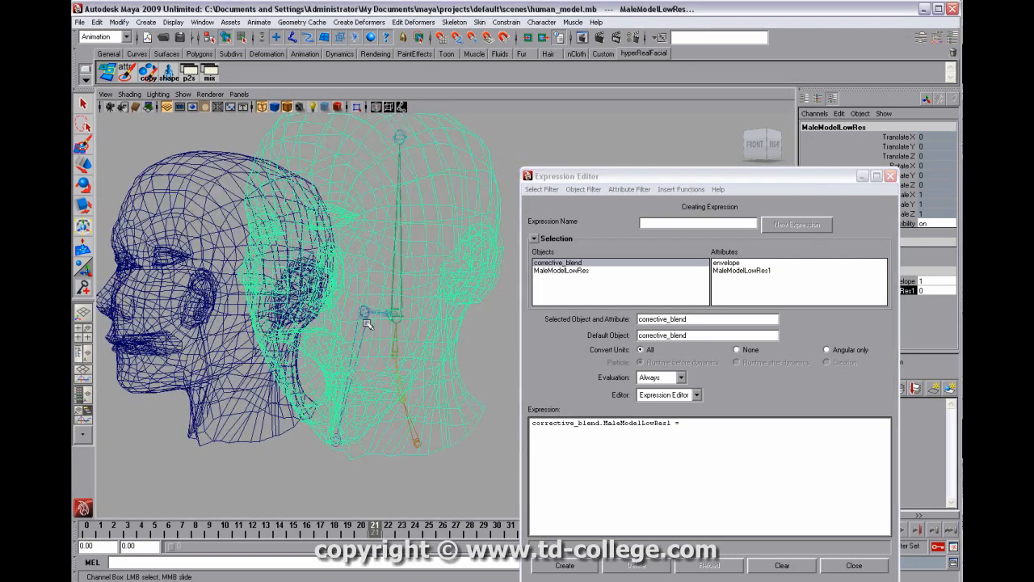
pyautogui.rightClick(368, 323)
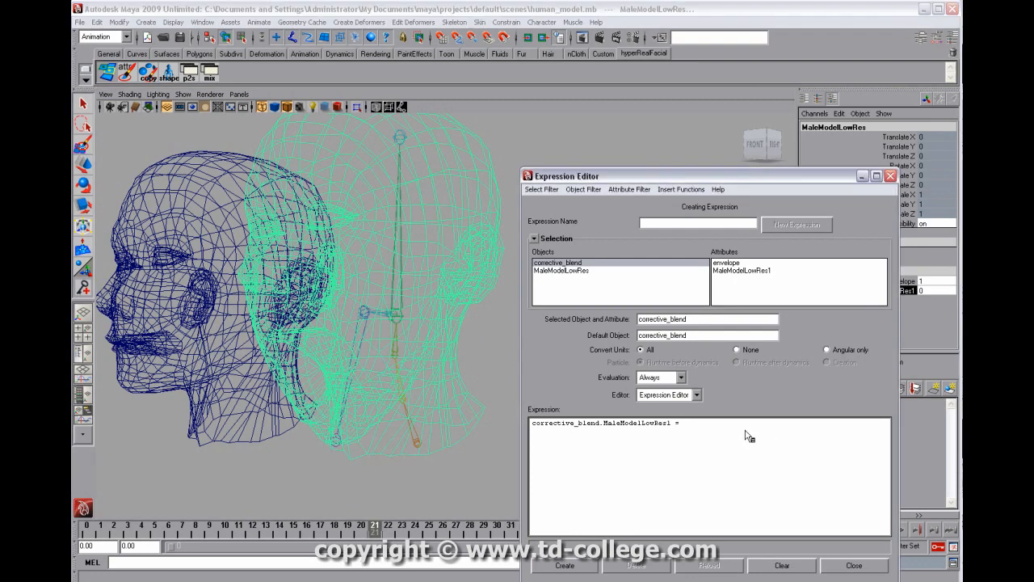
pyautogui.write('jaw.r')
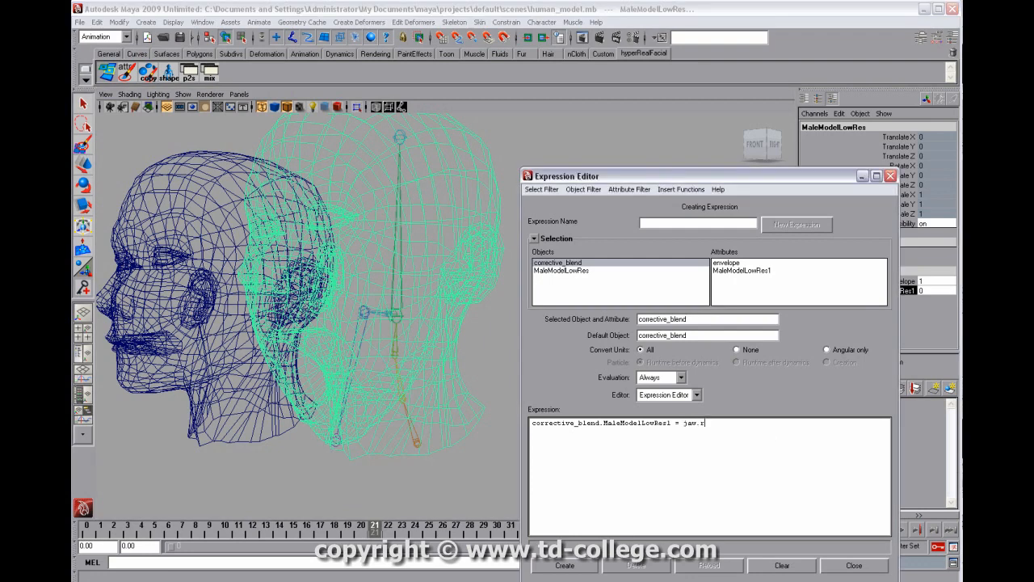
pyautogui.write('z ;')
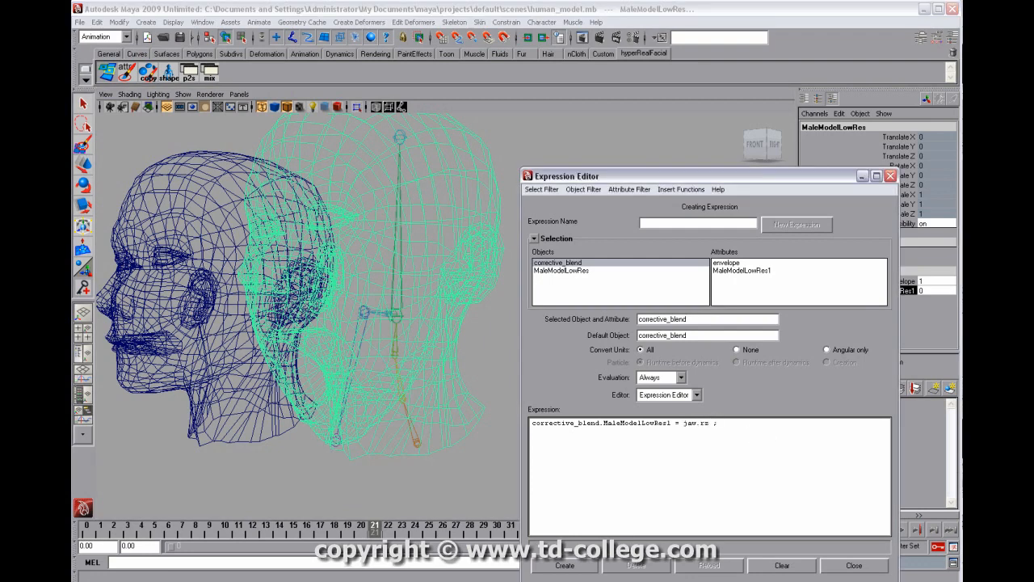
pyautogui.click(563, 564)
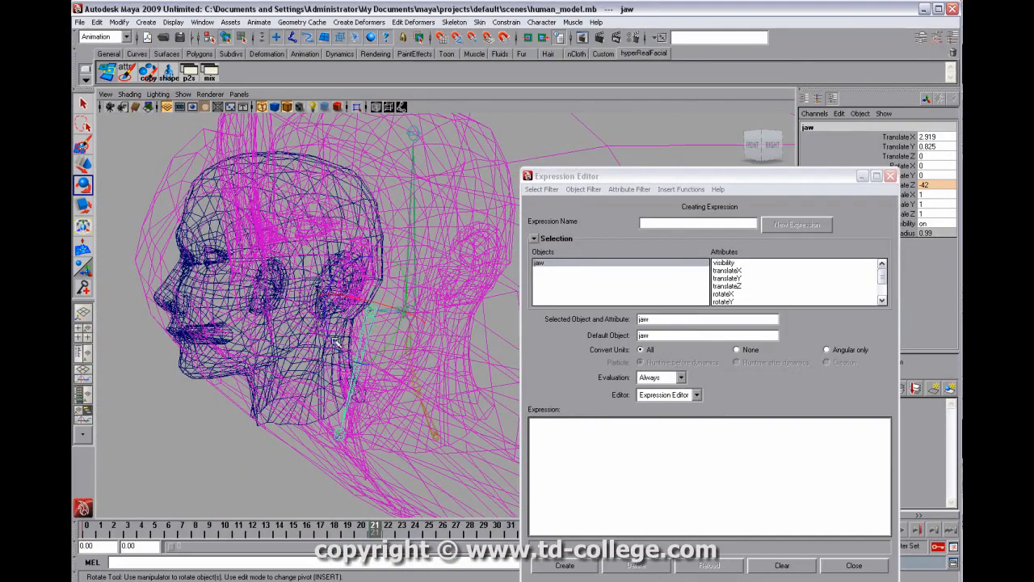
pyautogui.moveTo(400, 331)
pyautogui.write('corrective_blend.MaleModelLowRes1 = jaw.rotateZ ;')
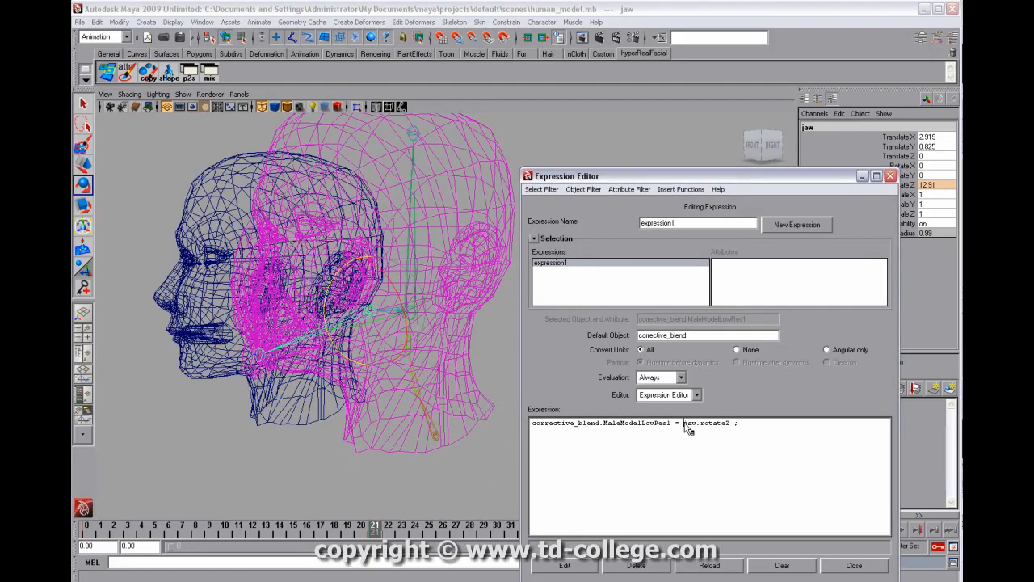
# Select the jaw.rotateZ term in expression1's text for editing
pyautogui.doubleClick(707, 422)
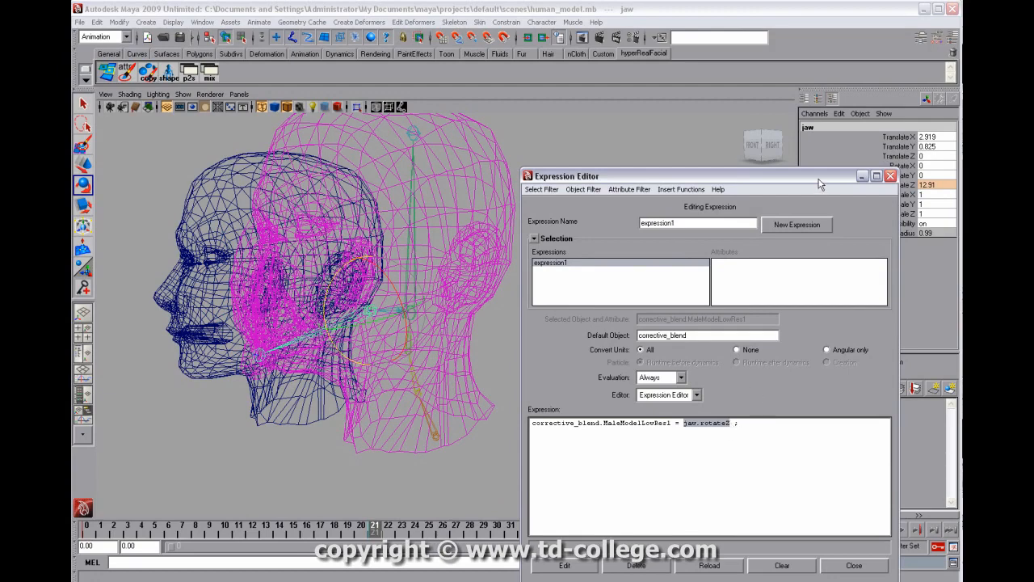